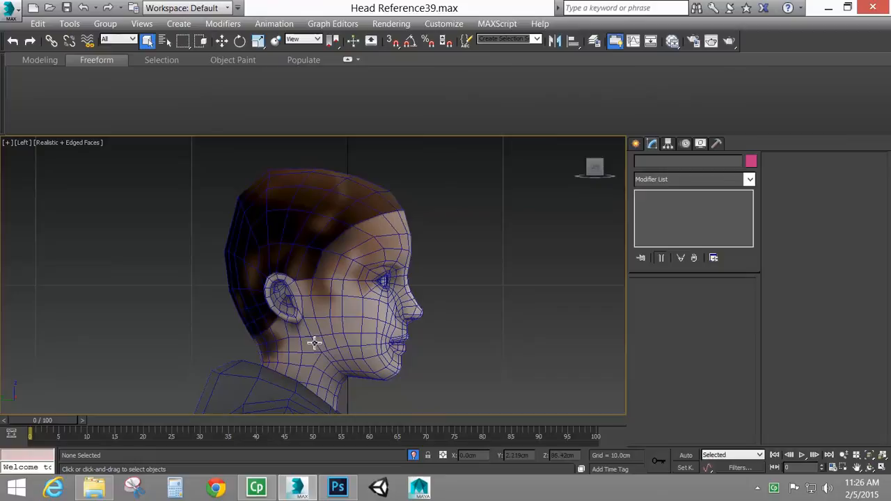
Hide the body model, then select the head and zoom extents in the Left viewport.
drag(314, 341, 331, 328)
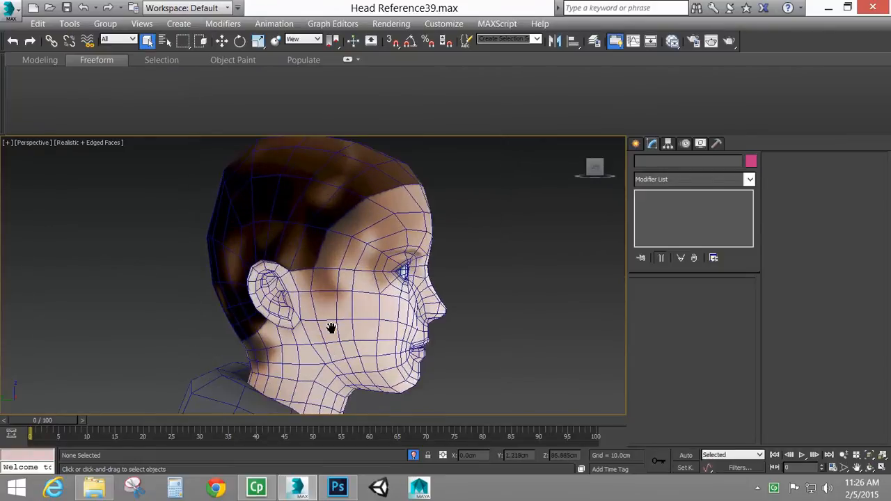
click(334, 327)
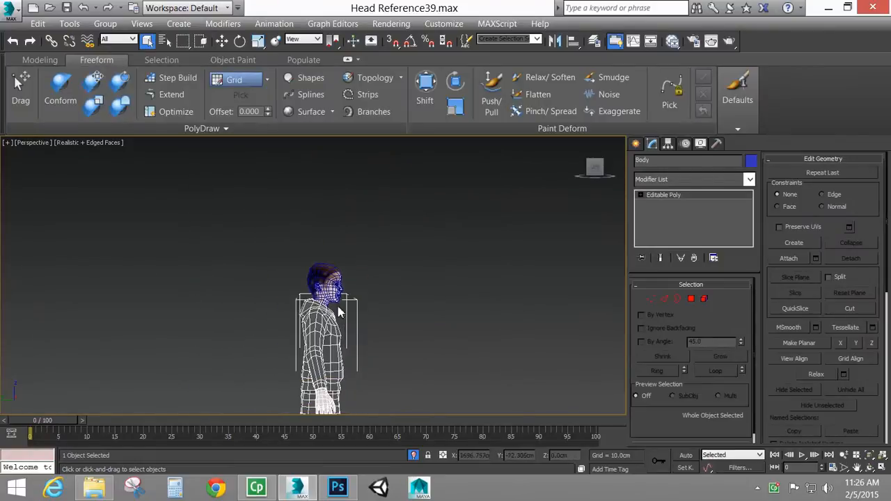
click(326, 286)
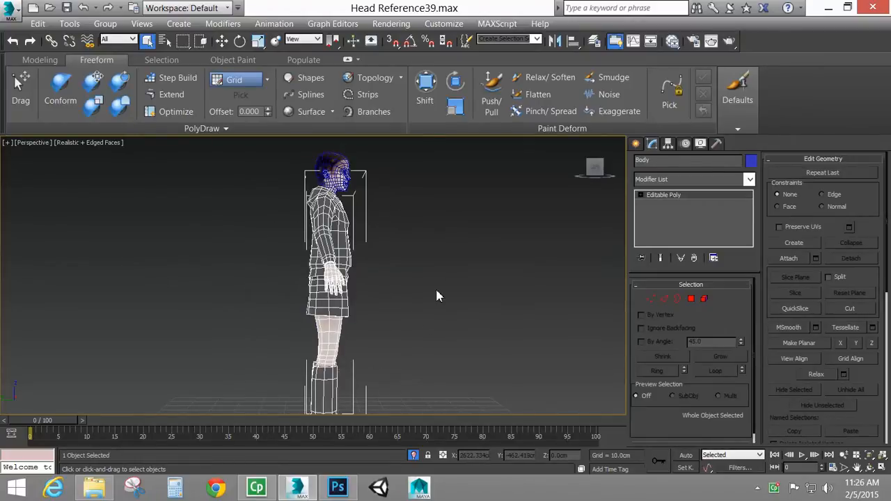
click(361, 231)
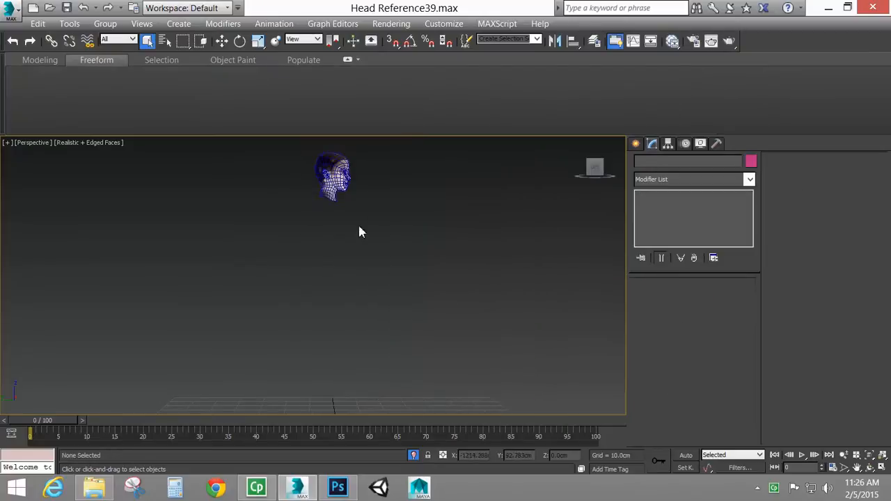
click(332, 174)
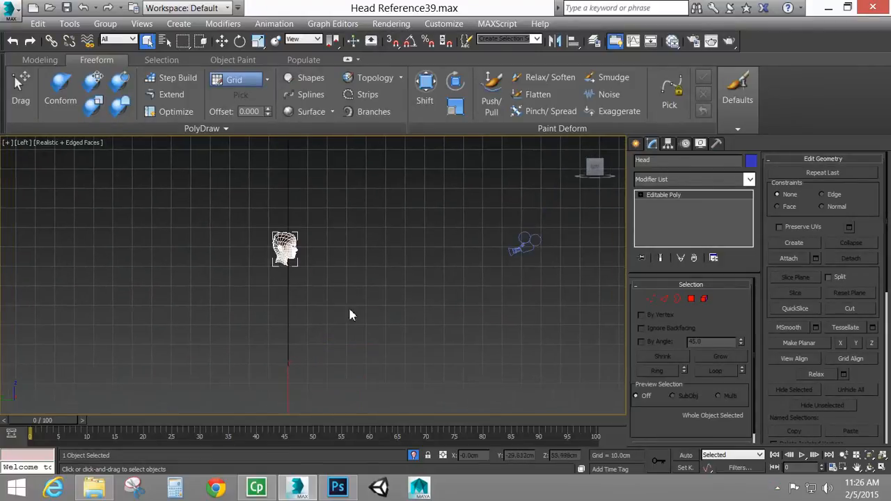
click(458, 322)
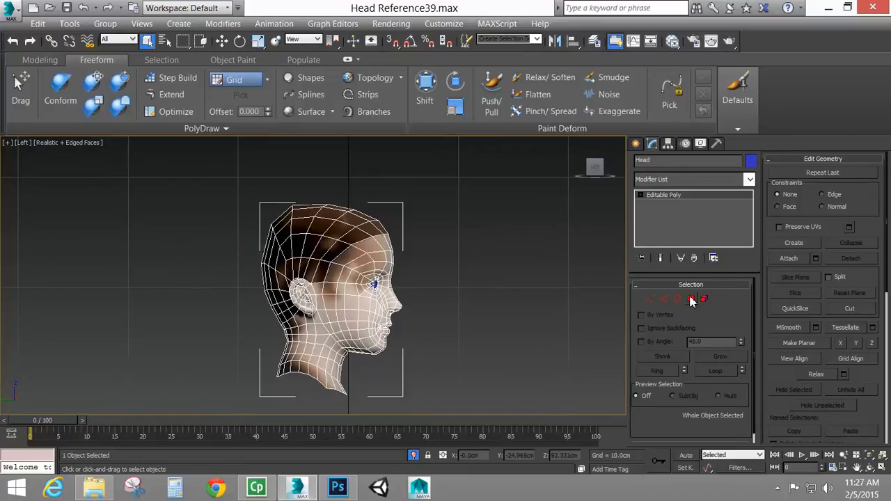
In Polygon mode, select 140 scalp faces from the crown down the back of the head.
click(692, 299)
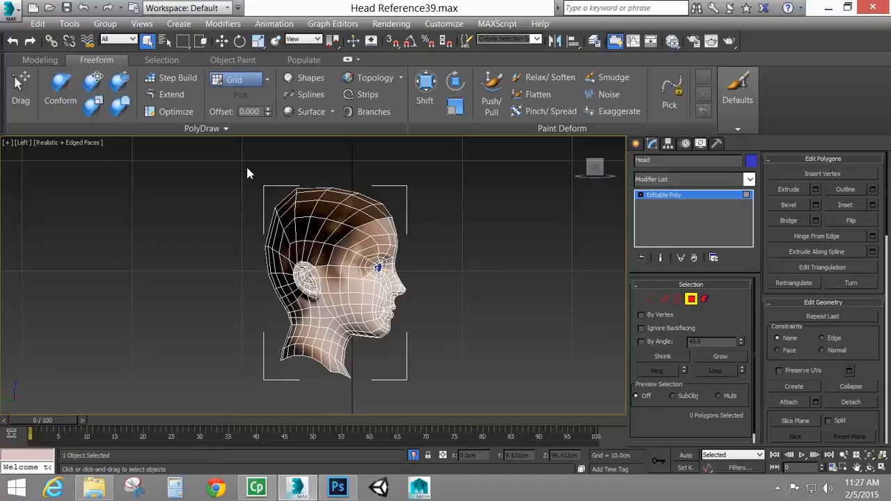
drag(245, 165, 435, 216)
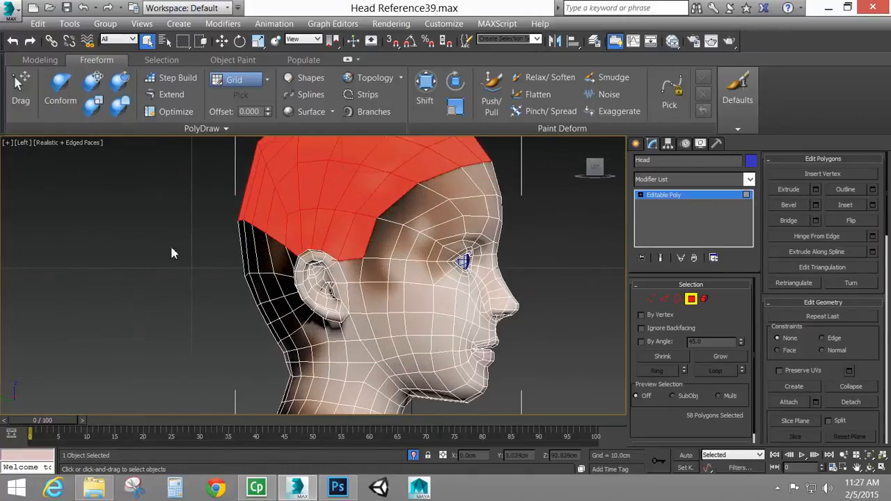
click(261, 286)
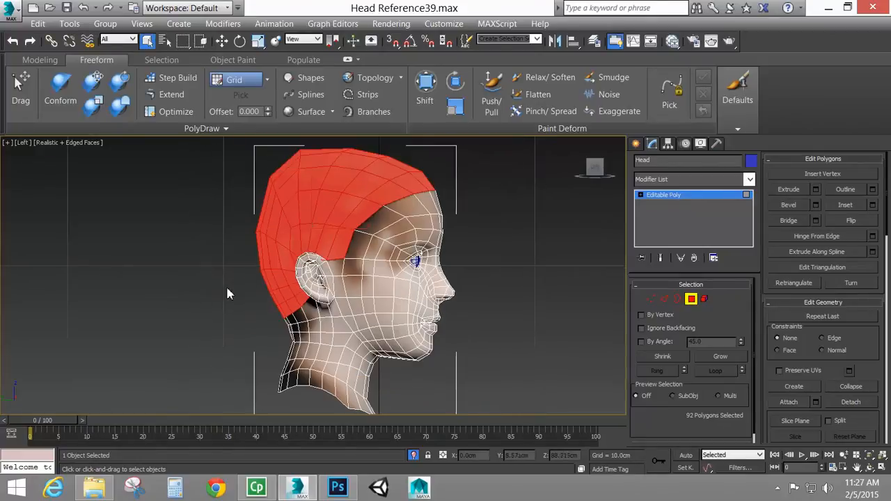
drag(220, 300, 307, 334)
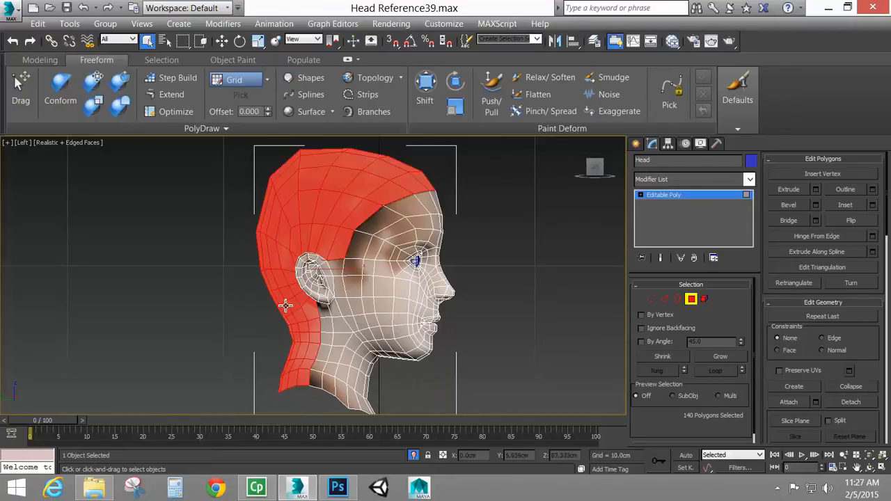
mouse_move(371, 242)
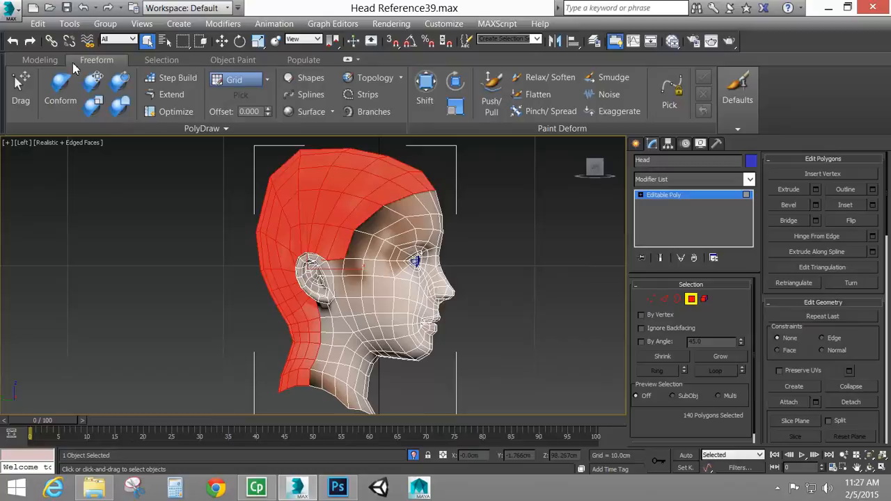
mouse_move(152, 77)
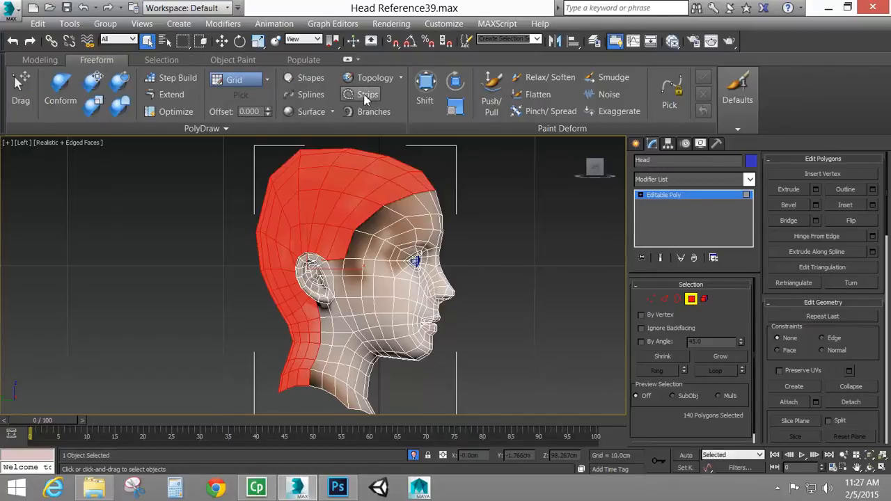
mouse_move(368, 94)
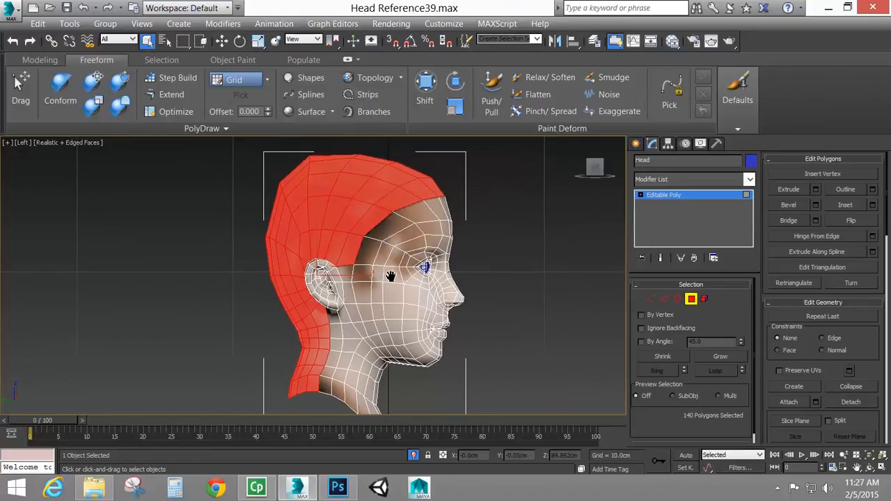
Clone the selected scalp polygons to a separate object named Object001.
scroll(down, 3)
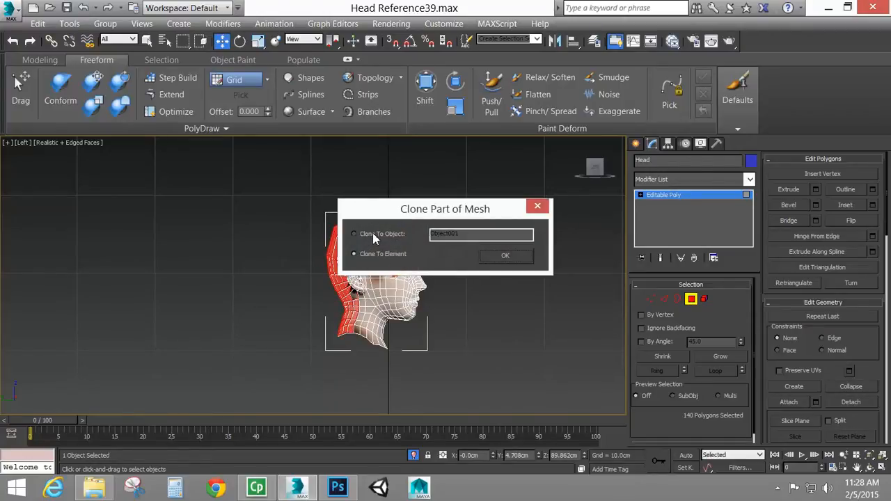
click(505, 255)
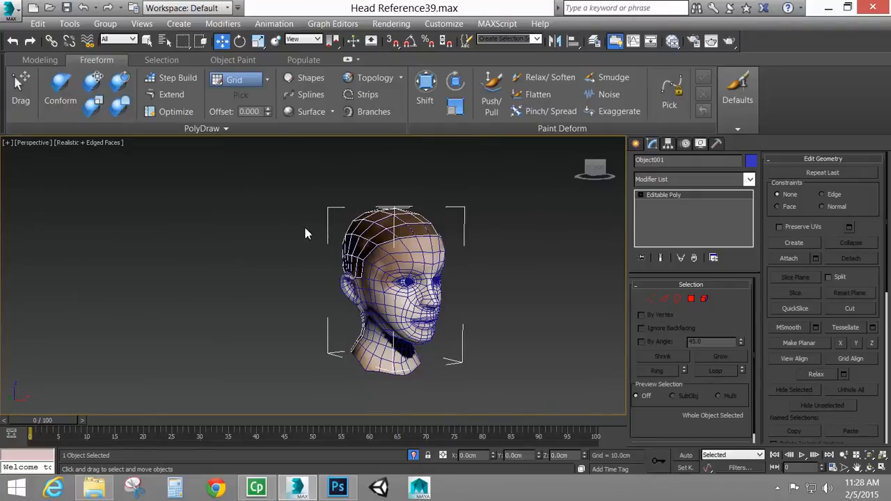
mouse_move(396, 231)
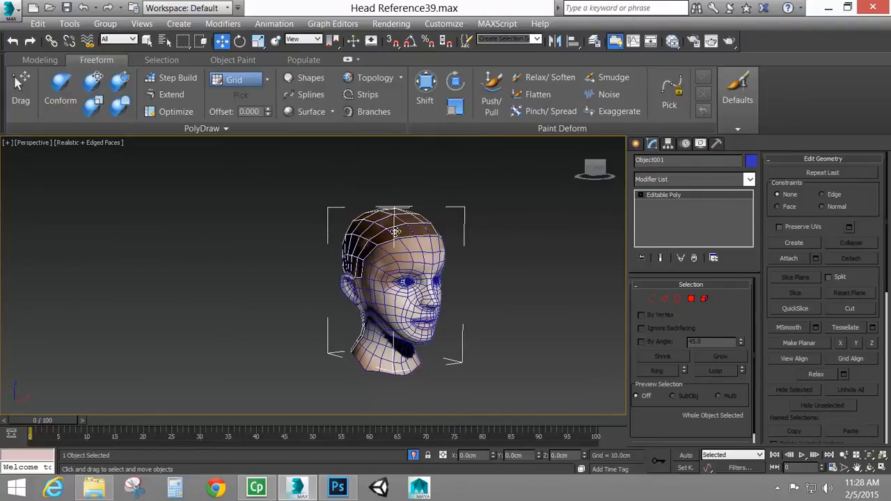
Push Object001 outward by about 0.14cm and convert it back to editable poly.
drag(417, 279, 334, 293)
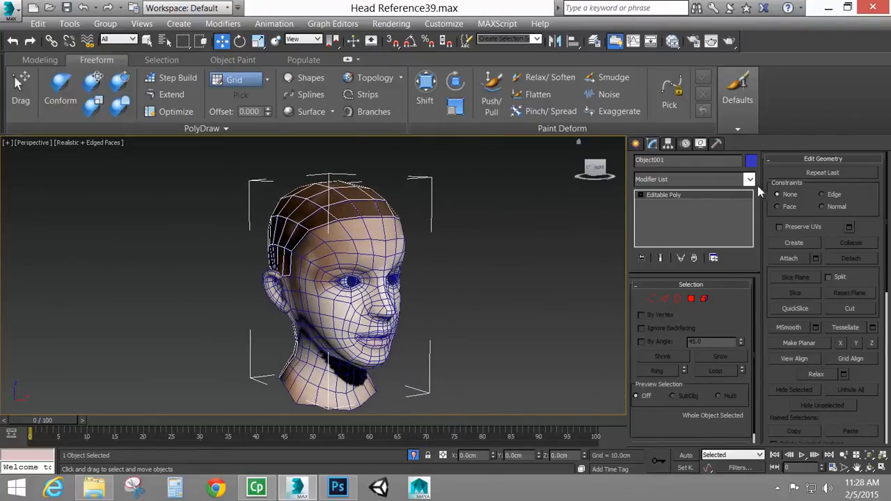
click(750, 179)
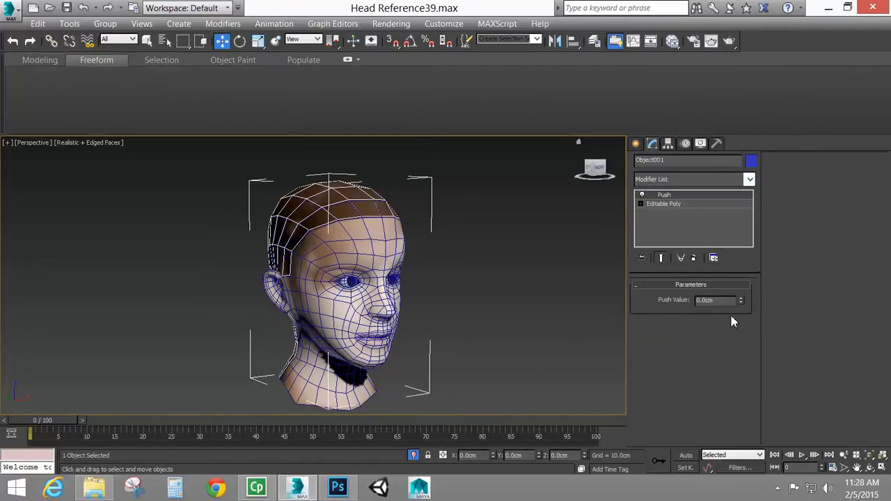
click(741, 297)
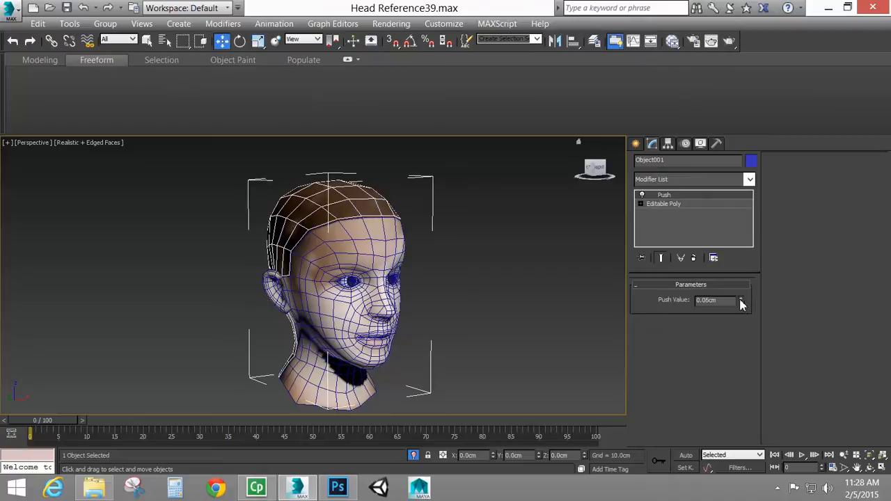
click(742, 297)
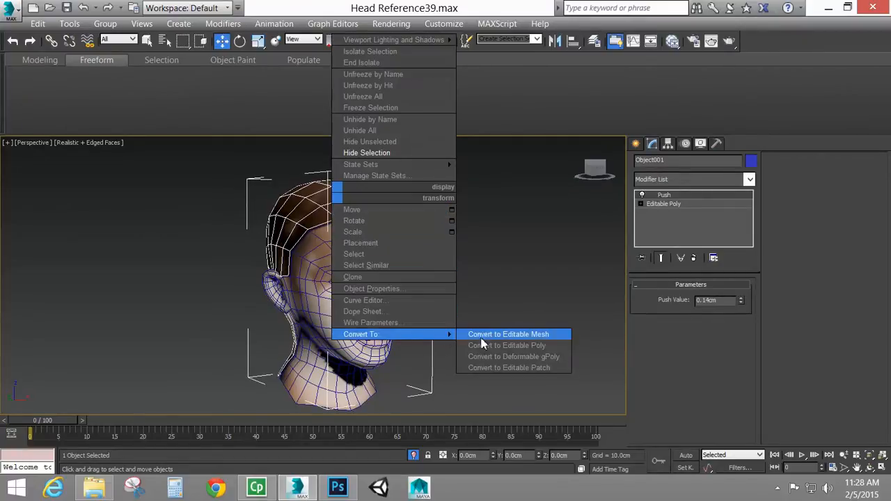
click(507, 345)
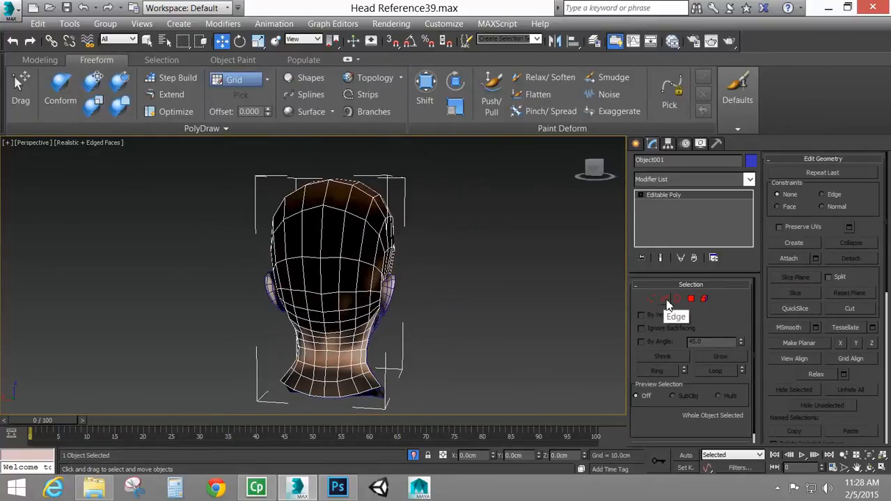
Move Object001's lower border vertices around the nape behind the ear.
click(665, 299)
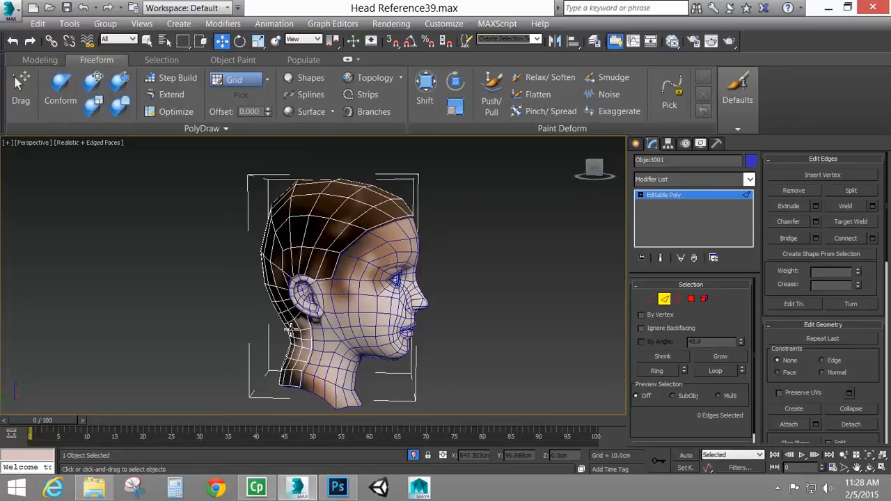
mouse_move(291, 270)
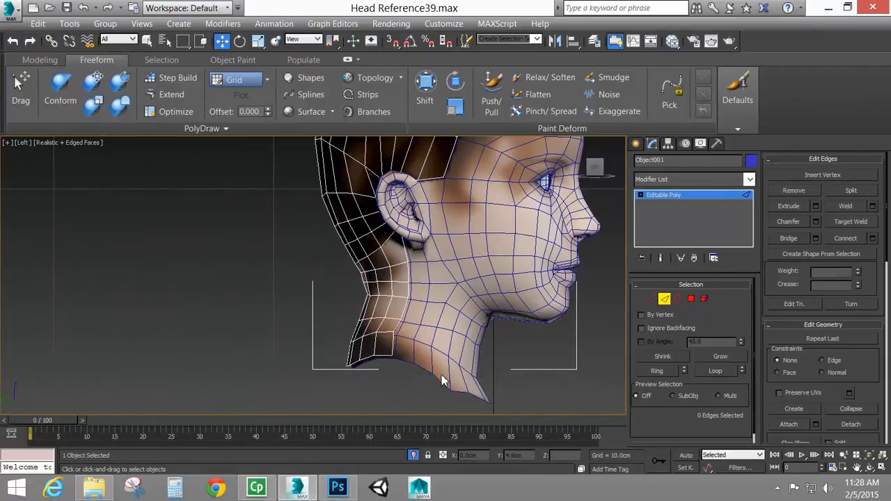
click(651, 299)
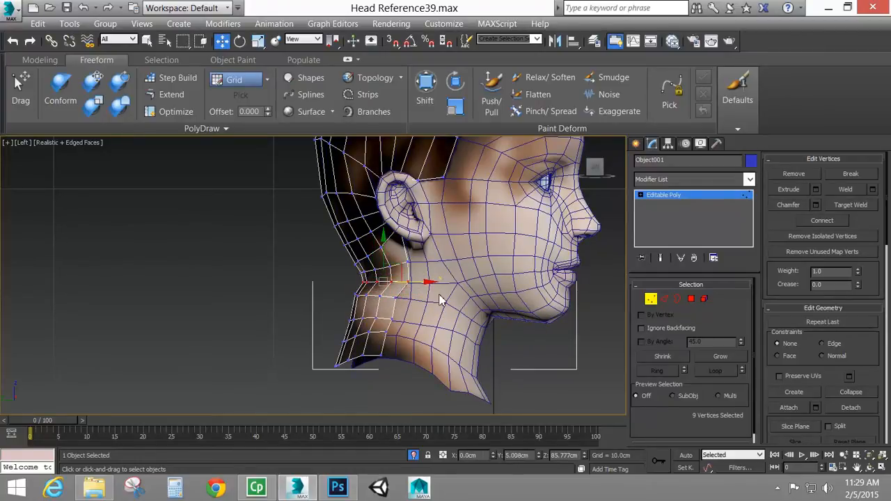
drag(428, 282, 411, 282)
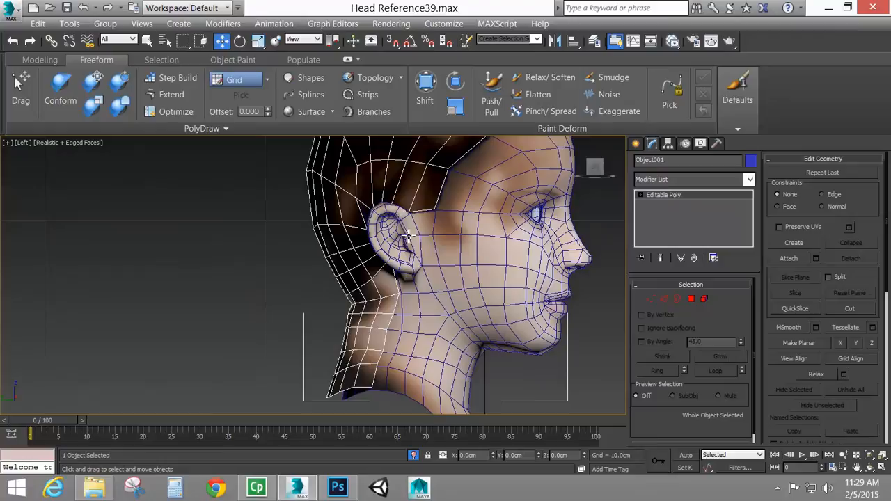
mouse_move(446, 169)
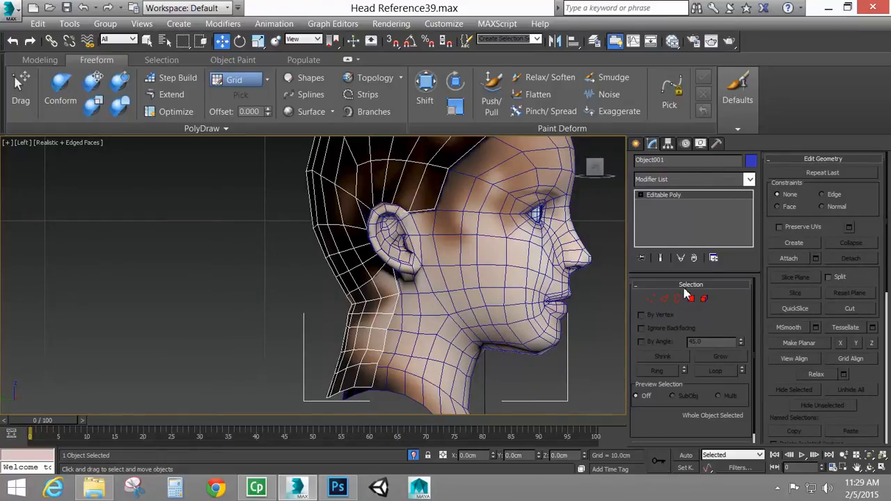
click(650, 299)
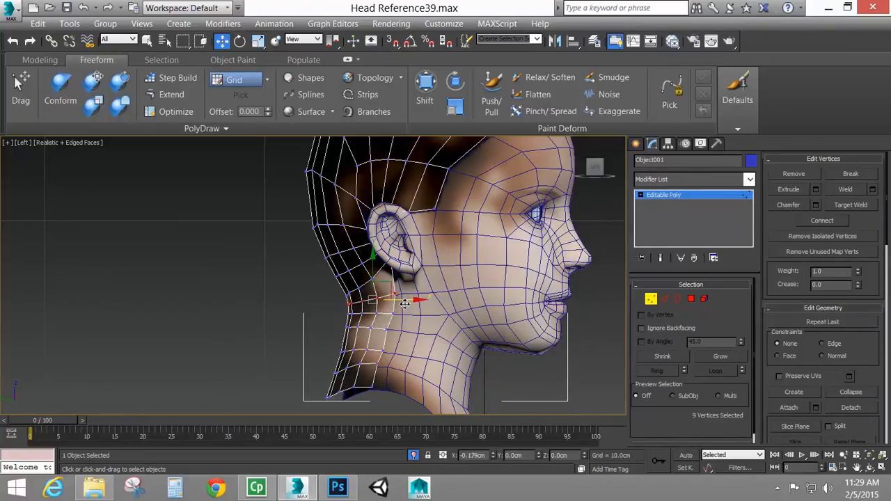
drag(405, 303, 317, 278)
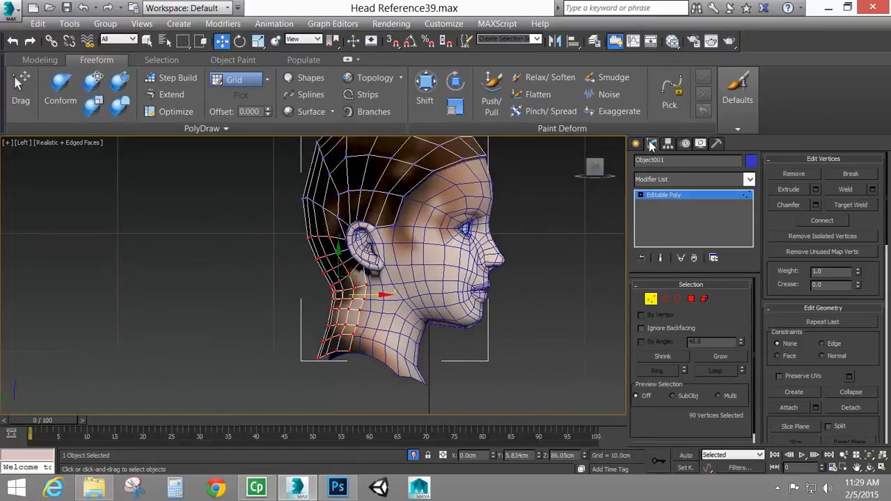
Add a Relax modifier with Relax Value 1.0 and 5 iterations.
click(750, 179)
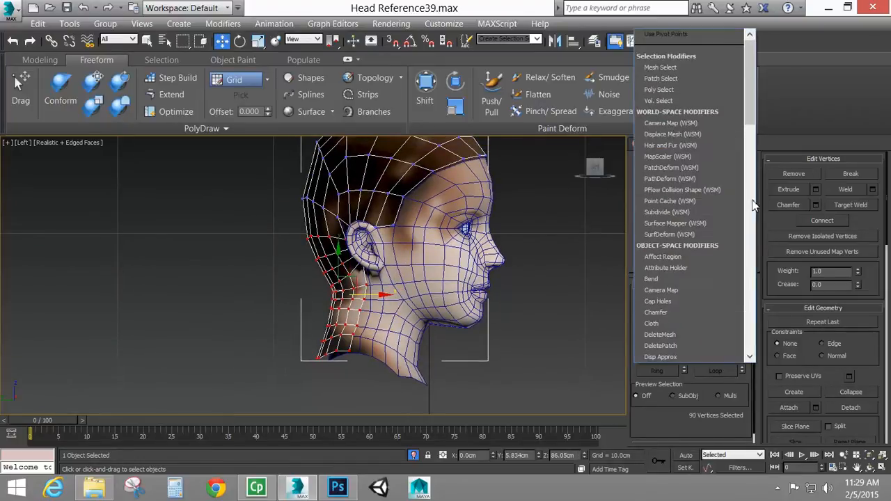
scroll(down, 3)
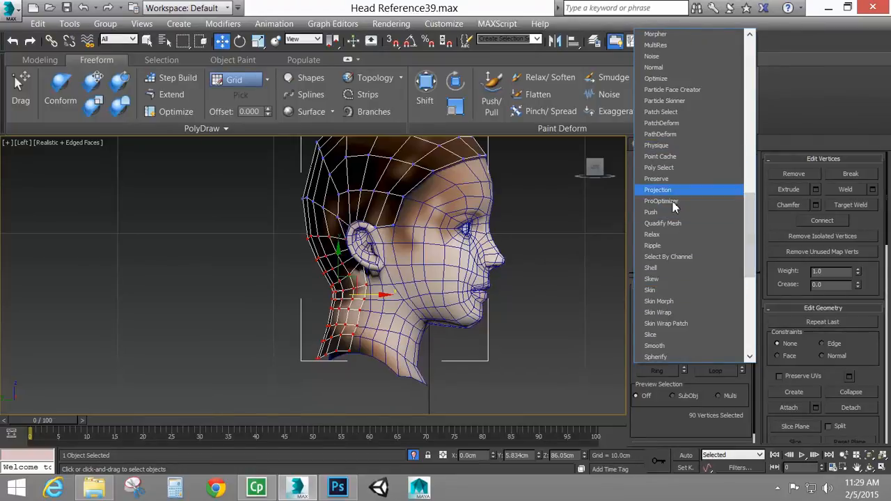
mouse_move(672, 90)
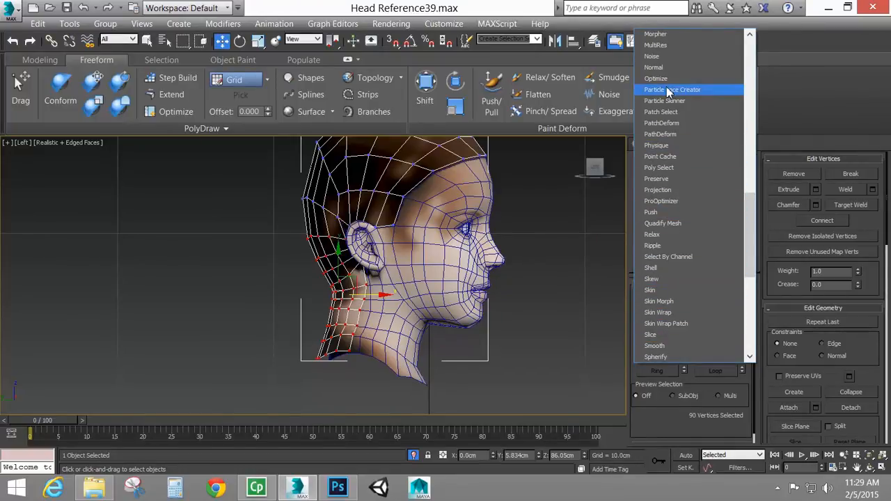
mouse_move(653, 245)
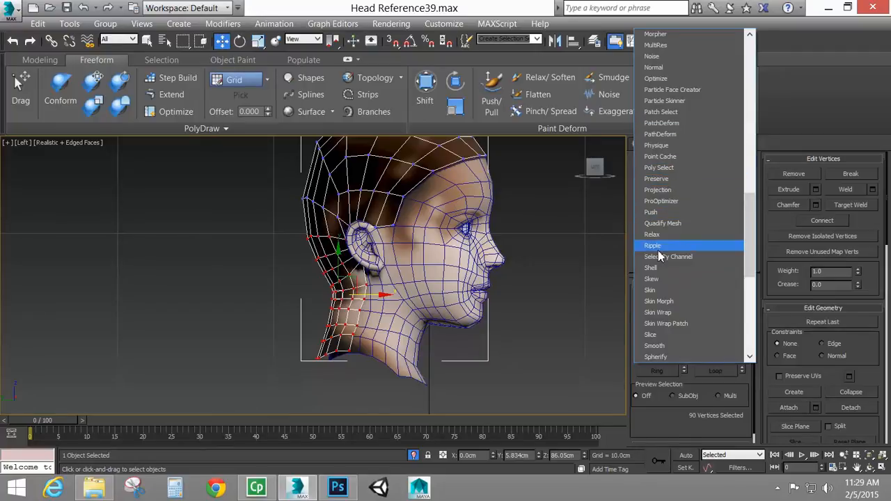
click(652, 234)
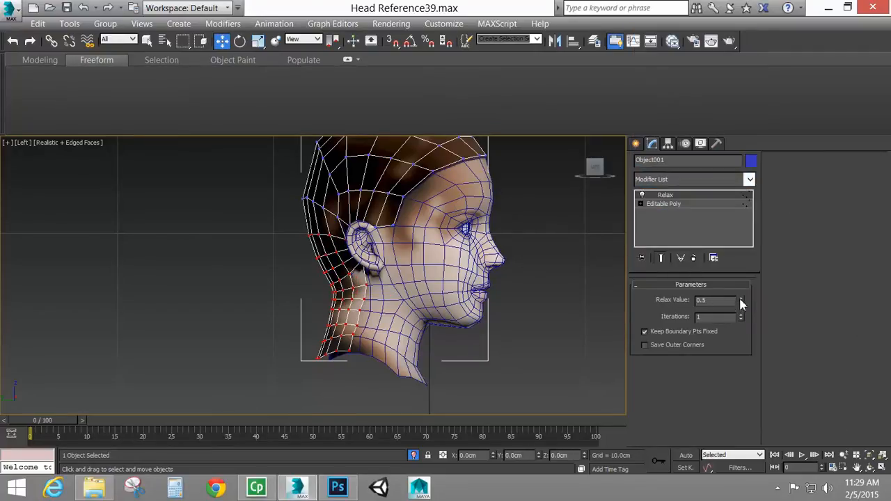
click(742, 298)
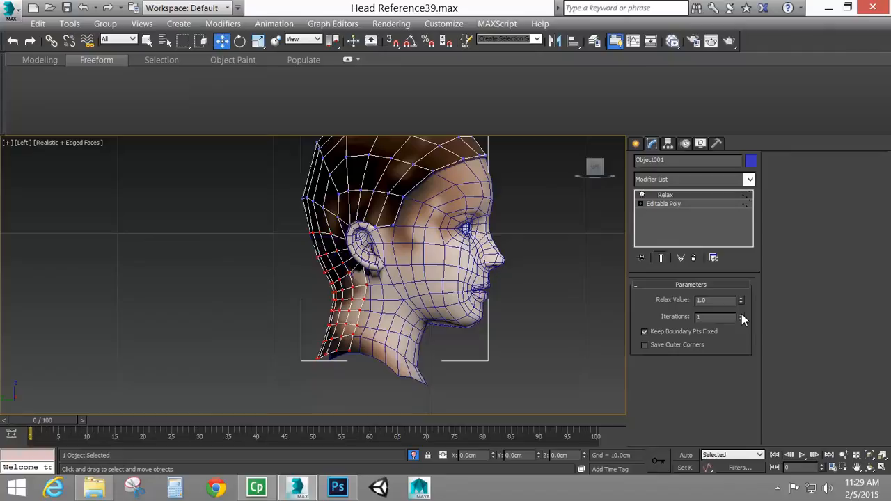
click(741, 314)
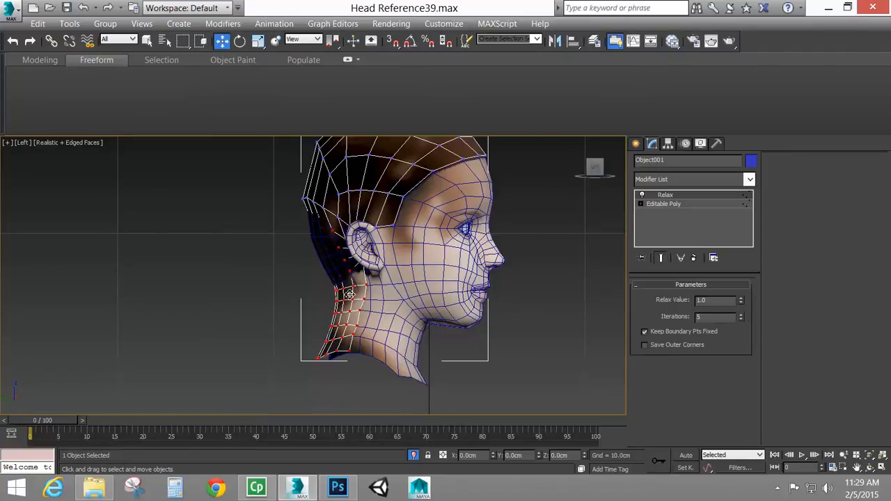
Collapse Object001 to editable poly and scale the bottom neck edge loop.
right_click(348, 294)
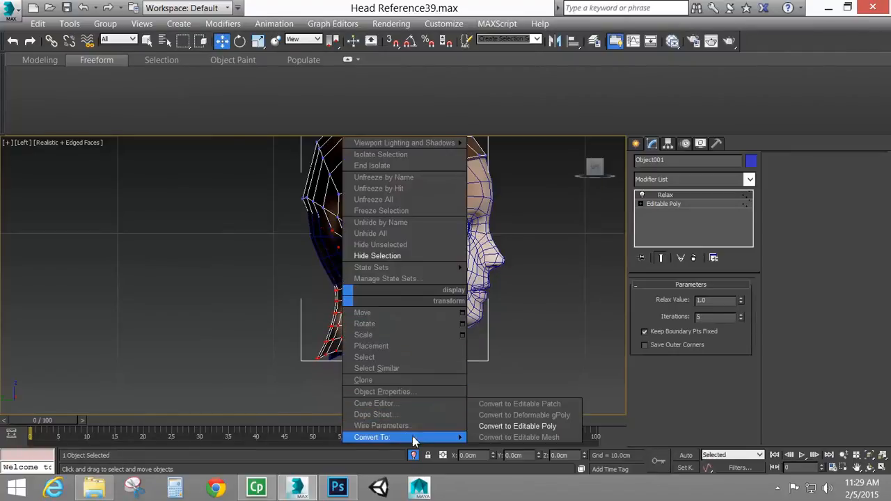
click(519, 437)
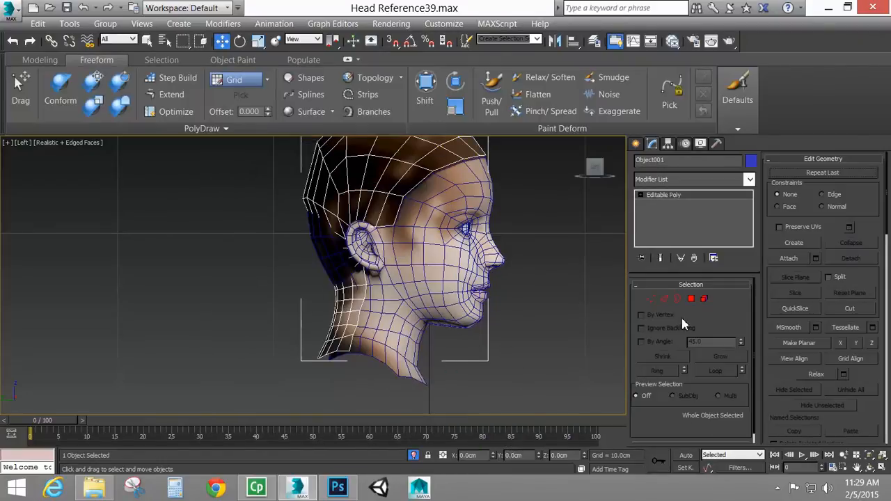
click(650, 298)
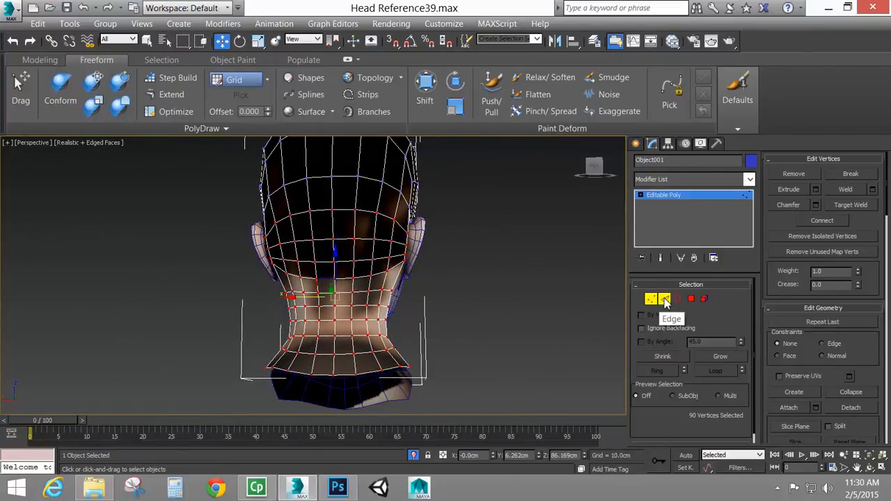
click(665, 299)
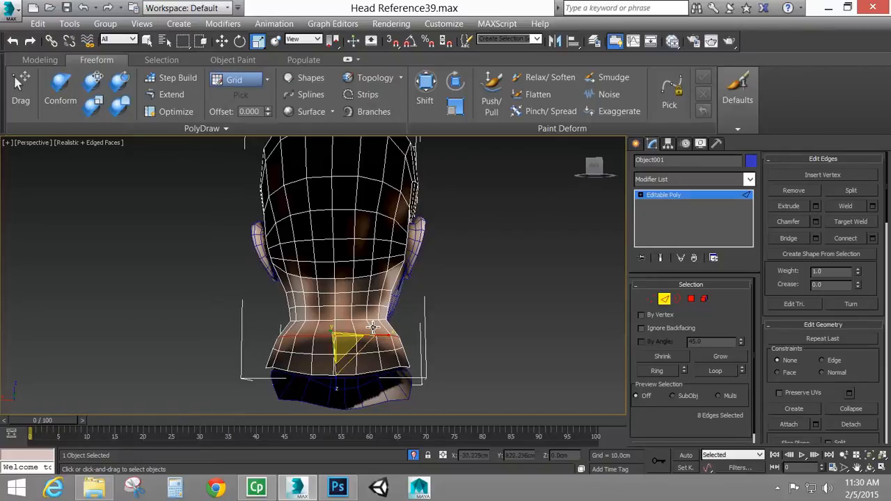
drag(342, 341, 362, 324)
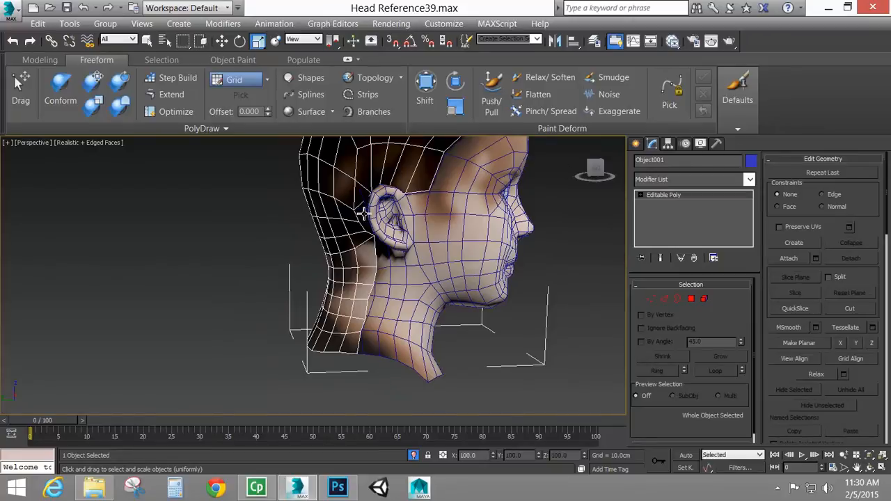
Strip Object001's materials using the UVW Remove utility so it shows plain blue.
click(701, 144)
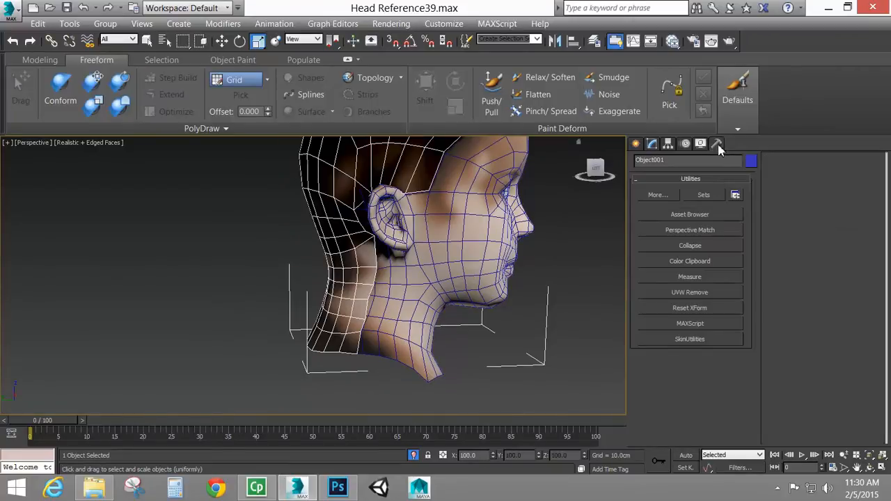
click(690, 261)
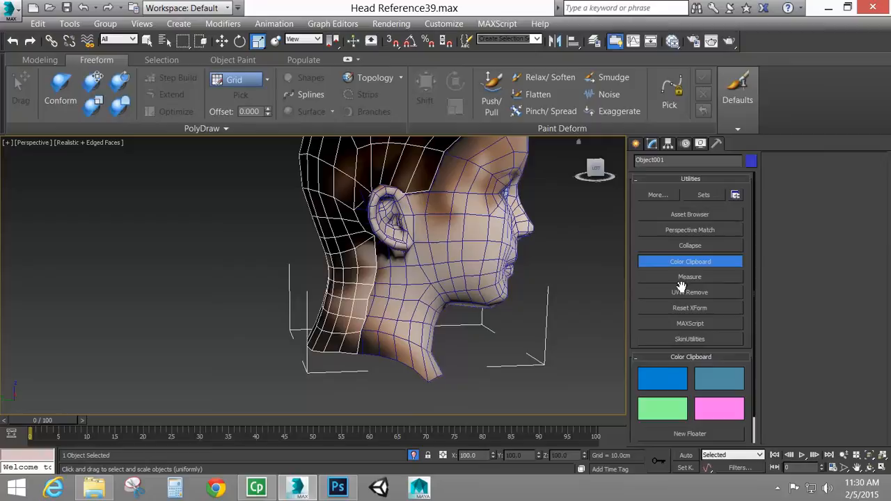
mouse_move(693, 296)
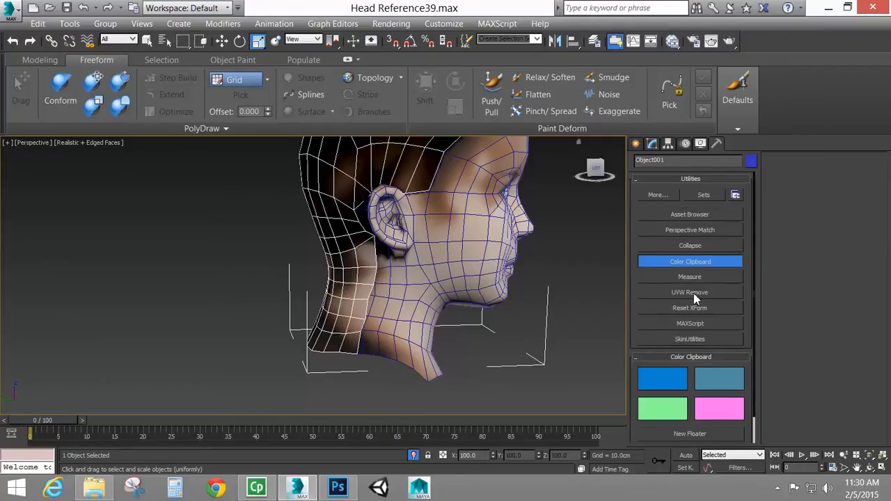
click(657, 194)
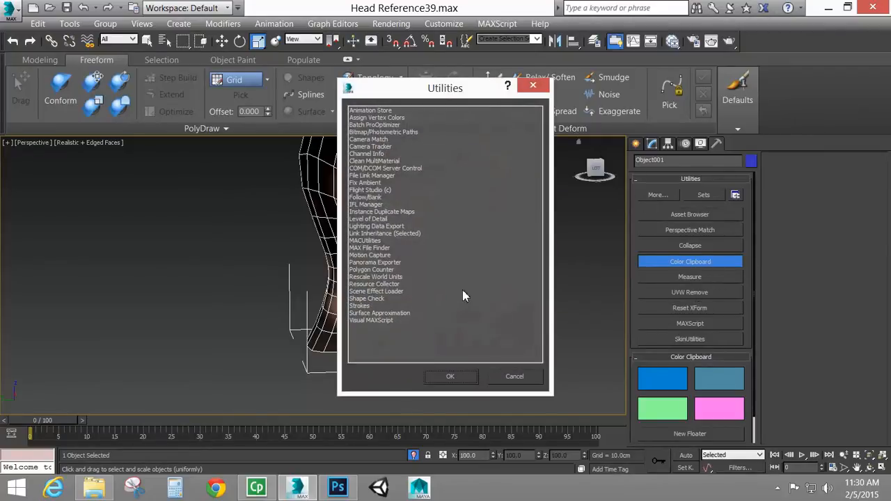
mouse_move(385, 219)
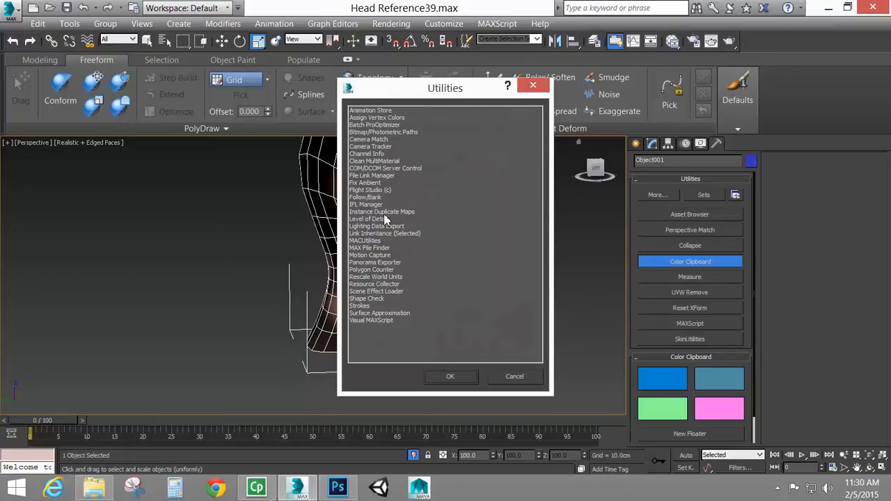
mouse_move(357, 300)
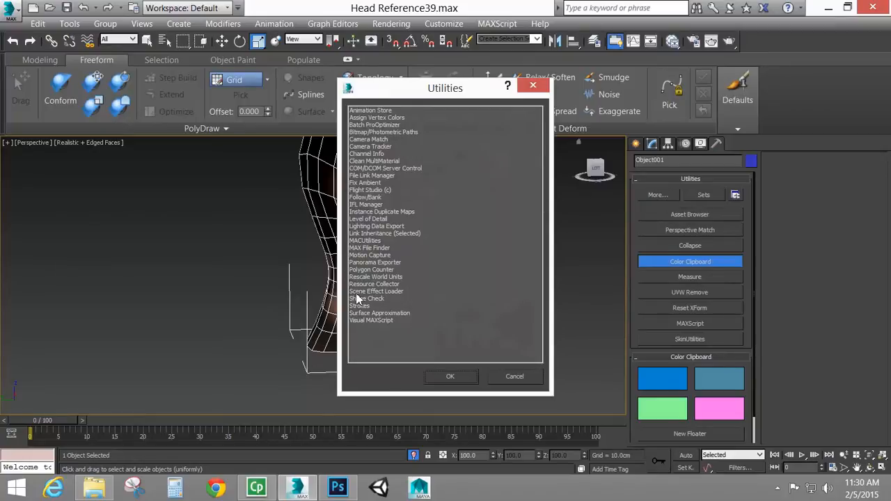
mouse_move(470, 380)
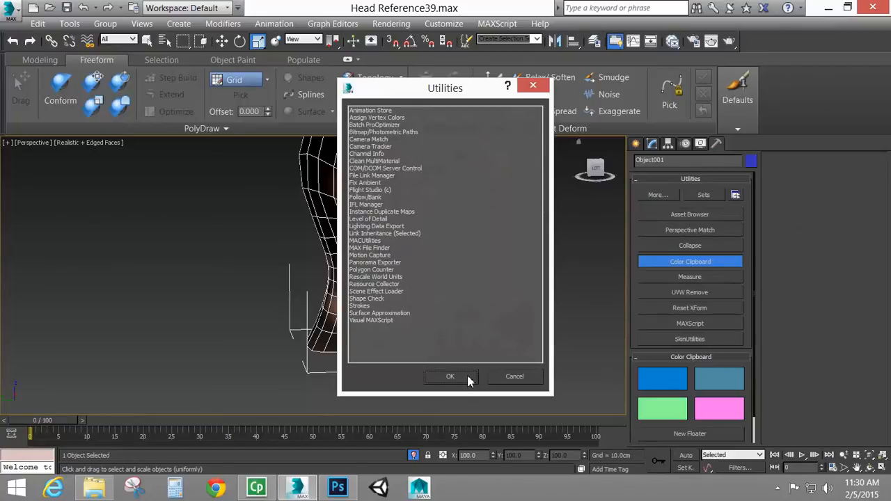
click(450, 376)
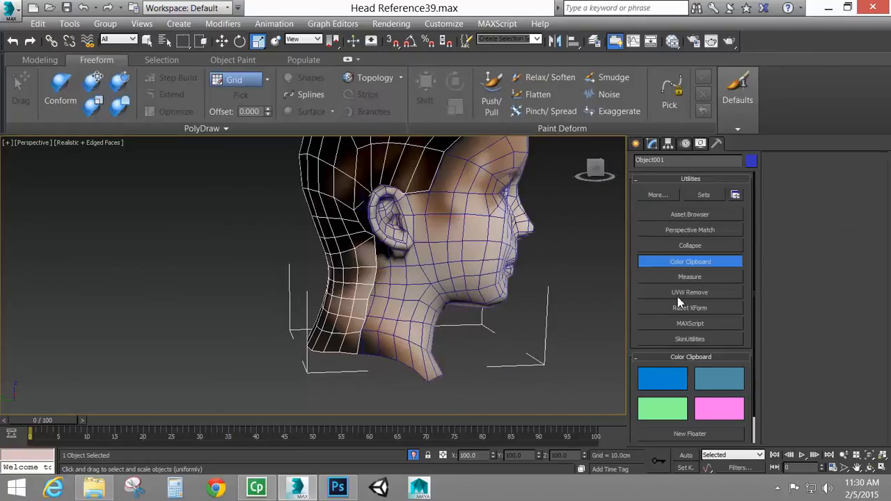
click(690, 292)
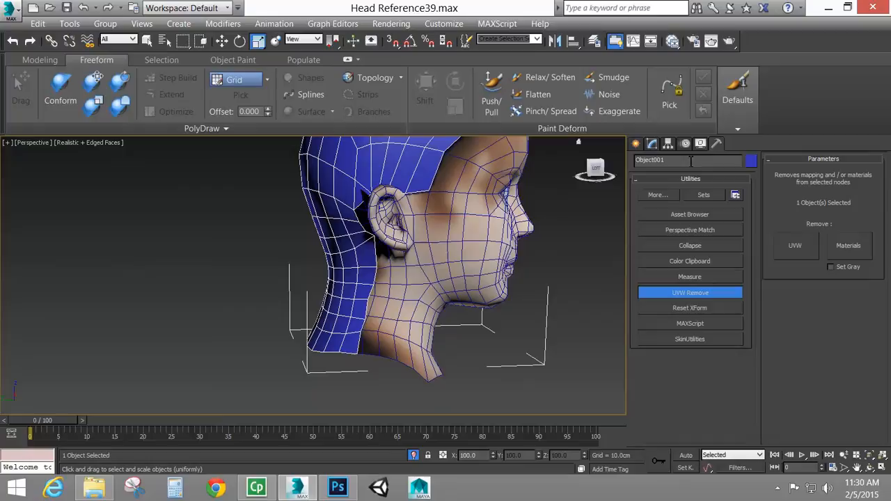
click(652, 143)
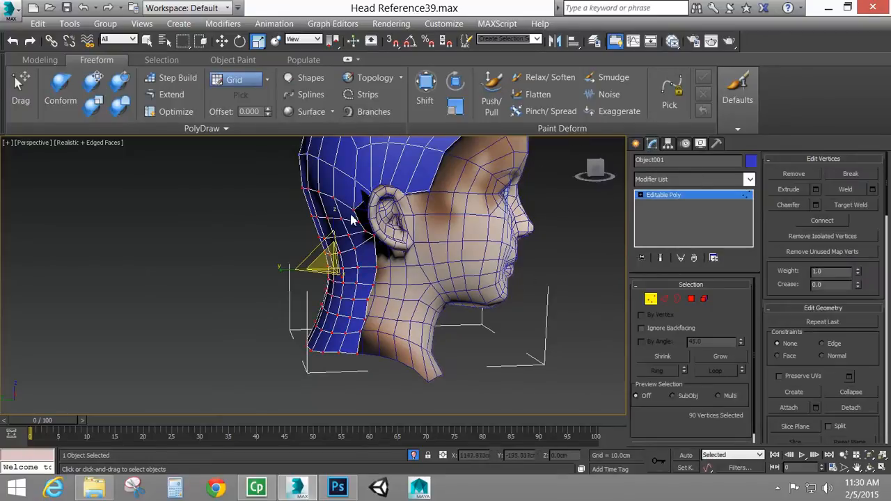
Extrude new polygons from the strip's lower border edges forward toward the throat.
click(352, 209)
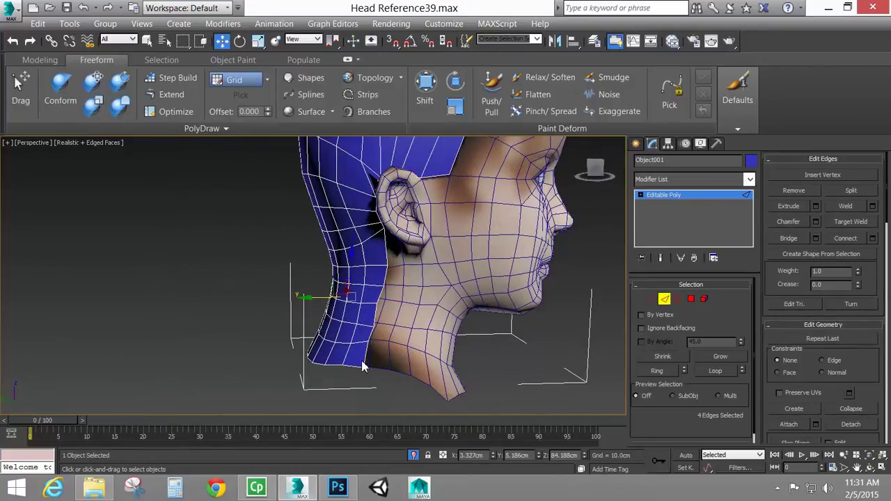
drag(349, 296, 364, 326)
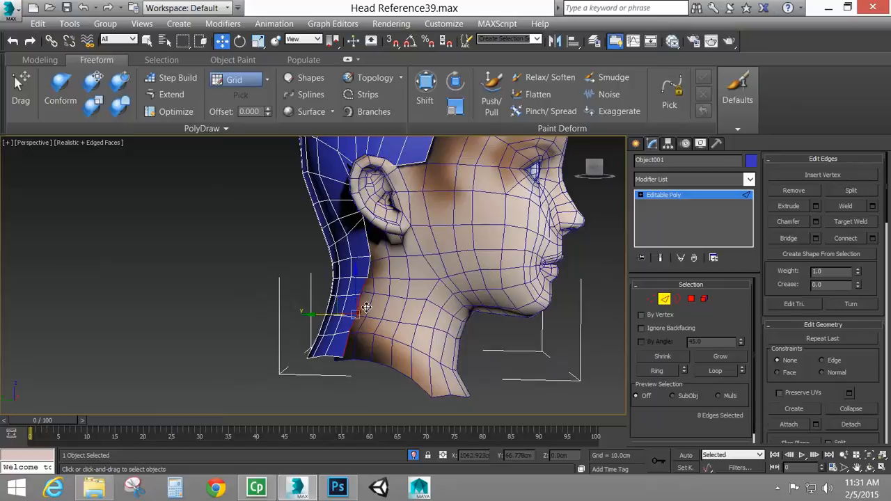
drag(368, 307, 386, 307)
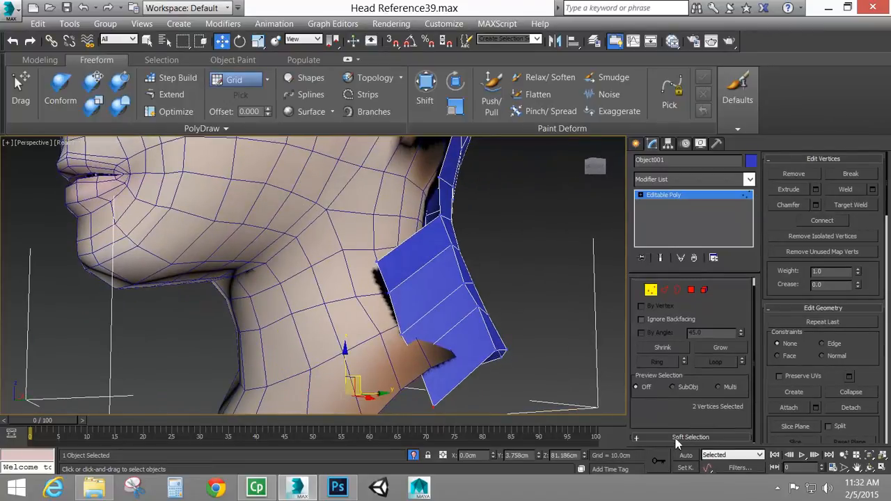
Drag the 14 bottom border edges down and outward, checking the flare from behind.
click(690, 437)
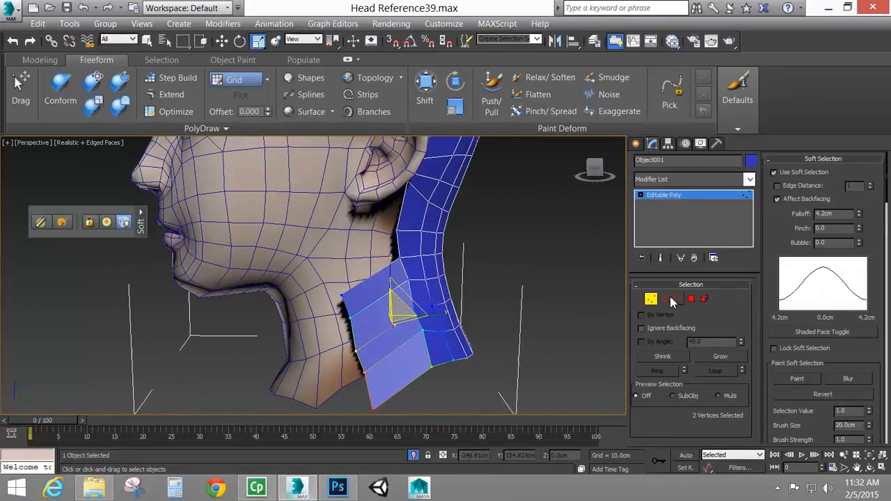
click(664, 298)
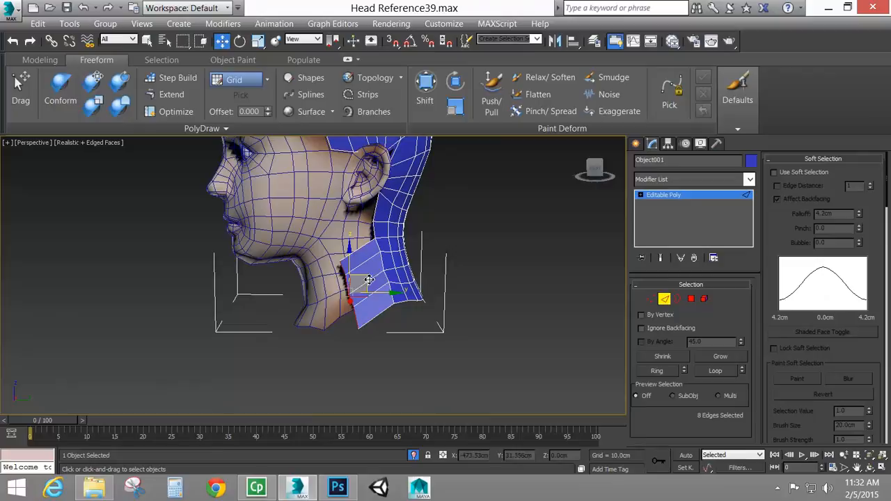
drag(369, 279, 331, 341)
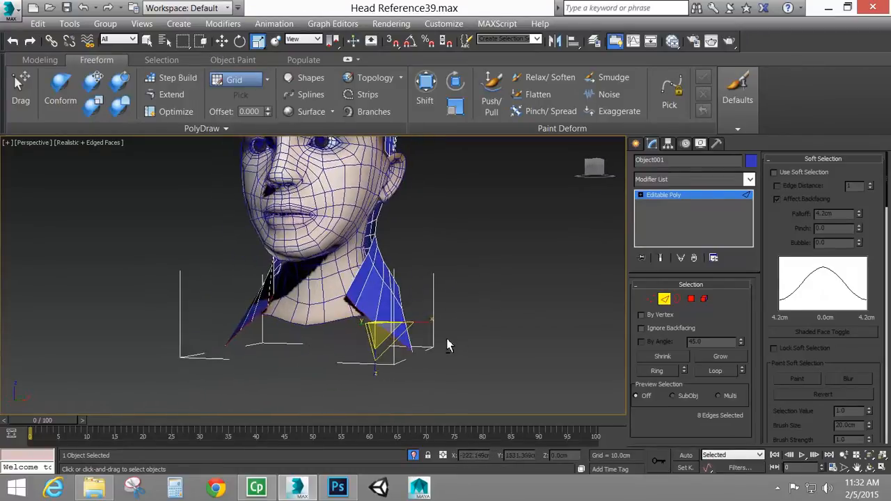
drag(449, 344, 289, 255)
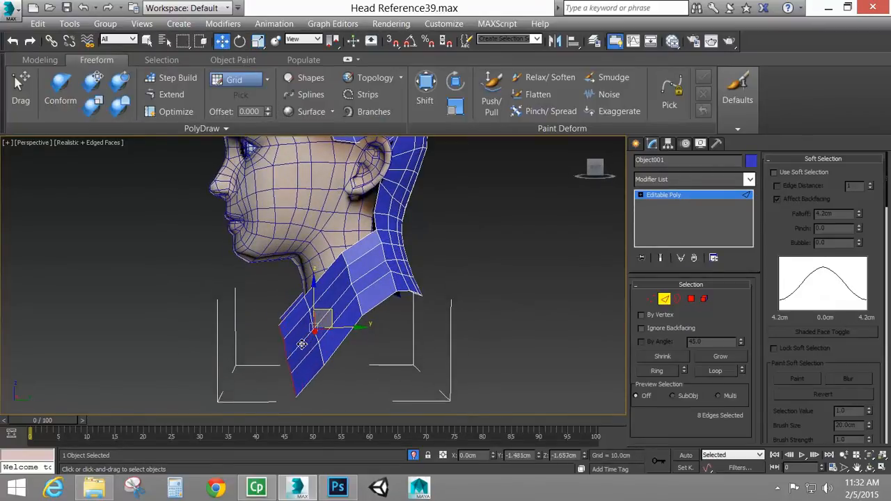
drag(316, 327, 337, 359)
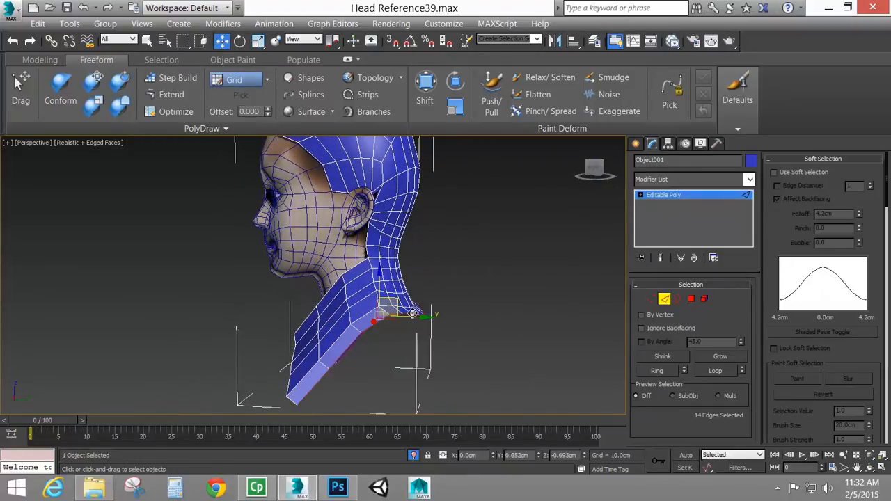
drag(414, 314, 407, 352)
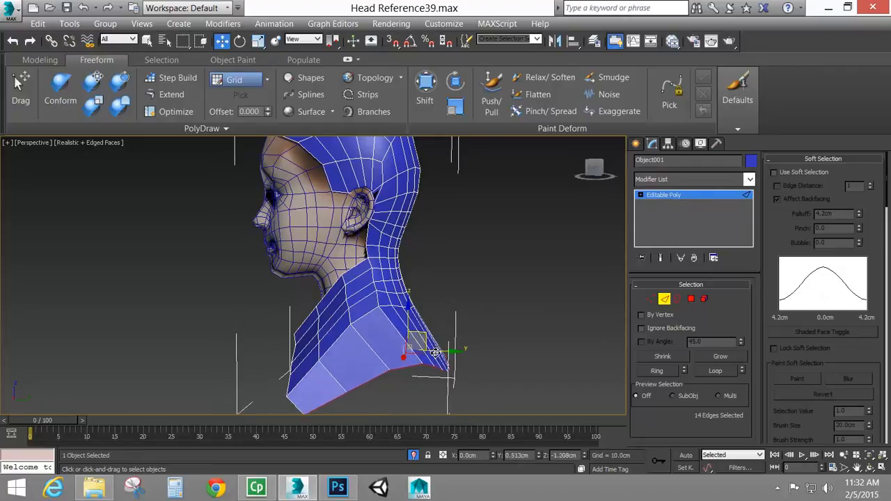
drag(435, 351, 453, 376)
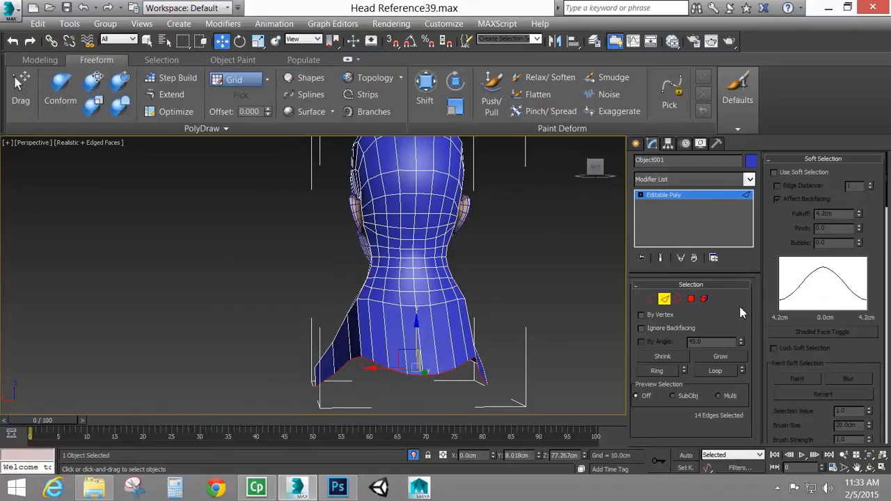
Relax Object001's bottom border edges, then orbit behind to check the smoother hem.
scroll(down, 3)
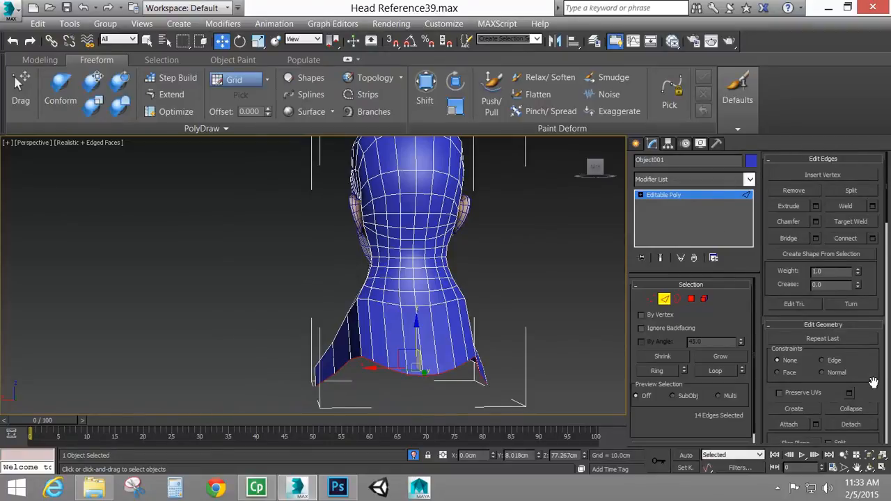
scroll(down, 3)
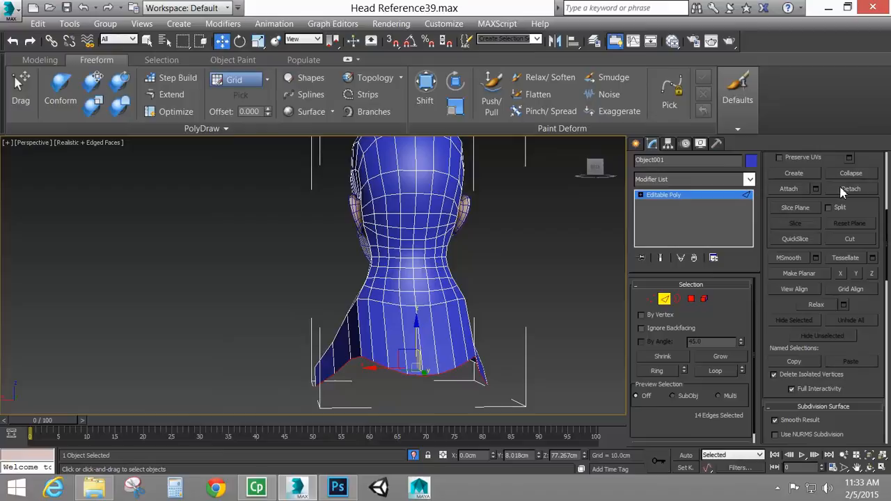
mouse_move(844, 305)
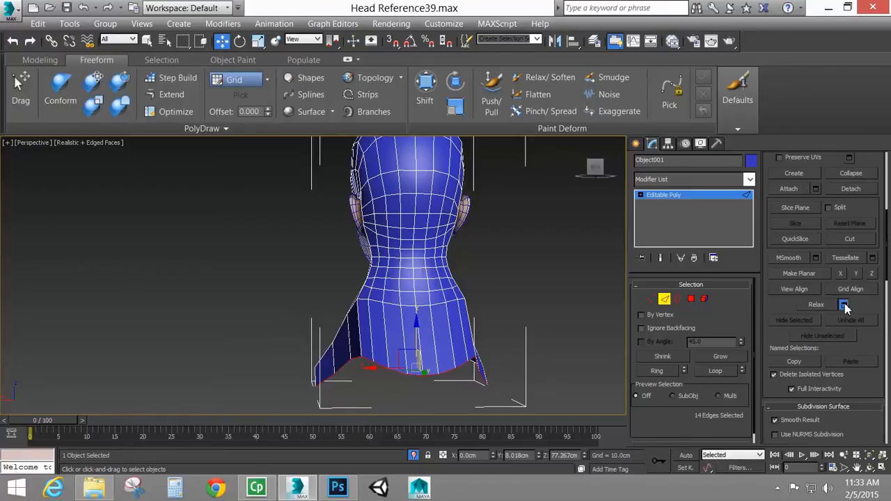
click(844, 305)
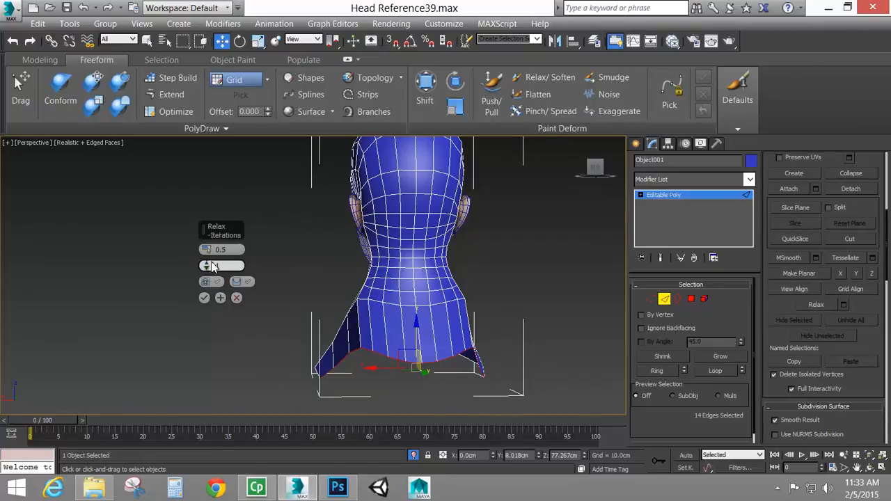
click(207, 266)
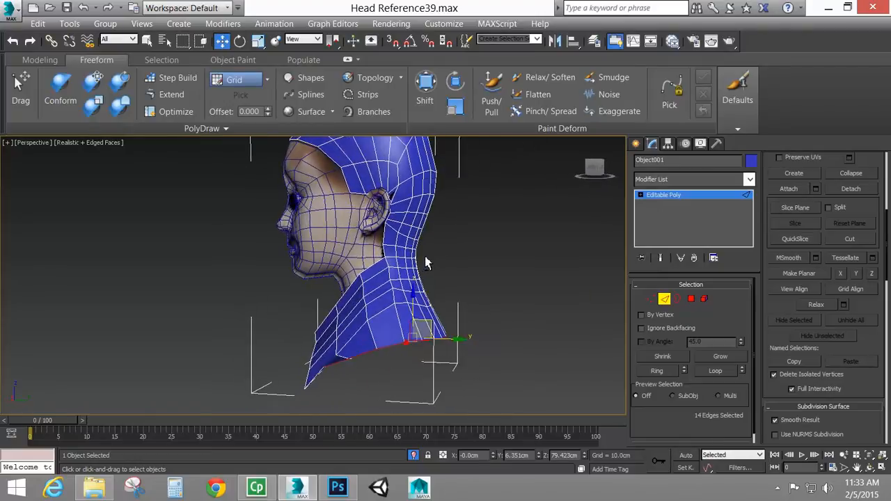
drag(425, 272, 449, 352)
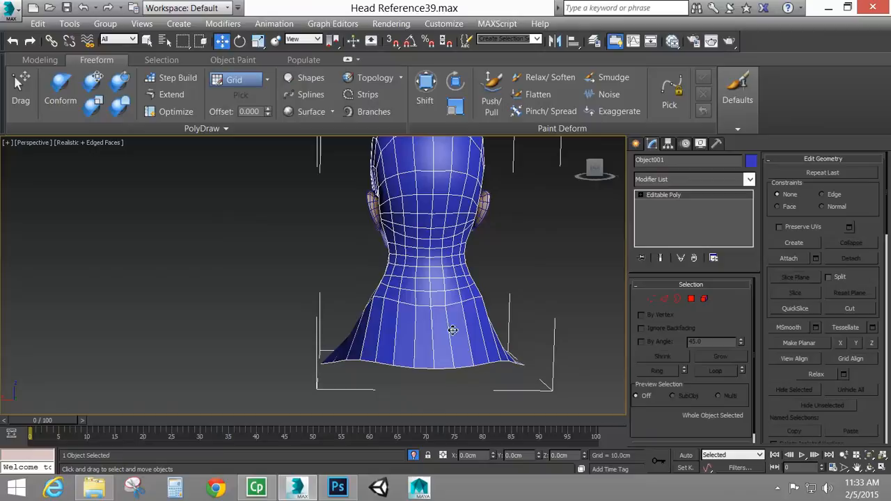
drag(452, 331, 547, 291)
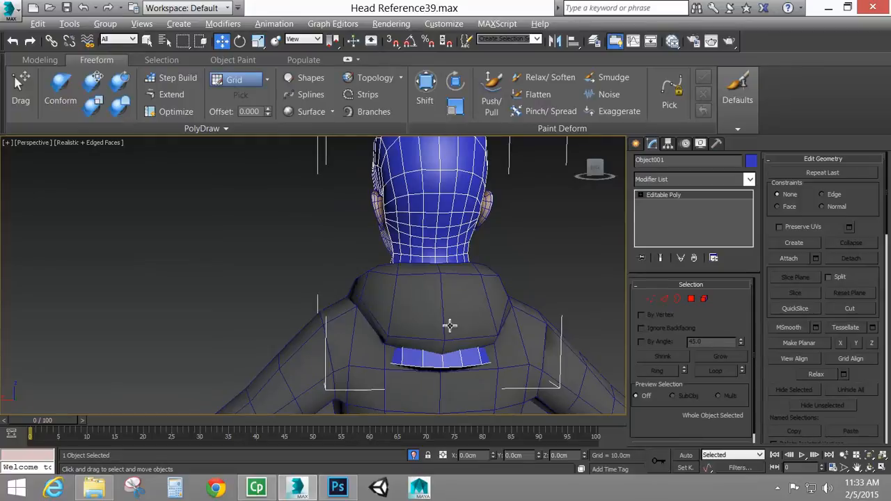
drag(449, 325, 550, 331)
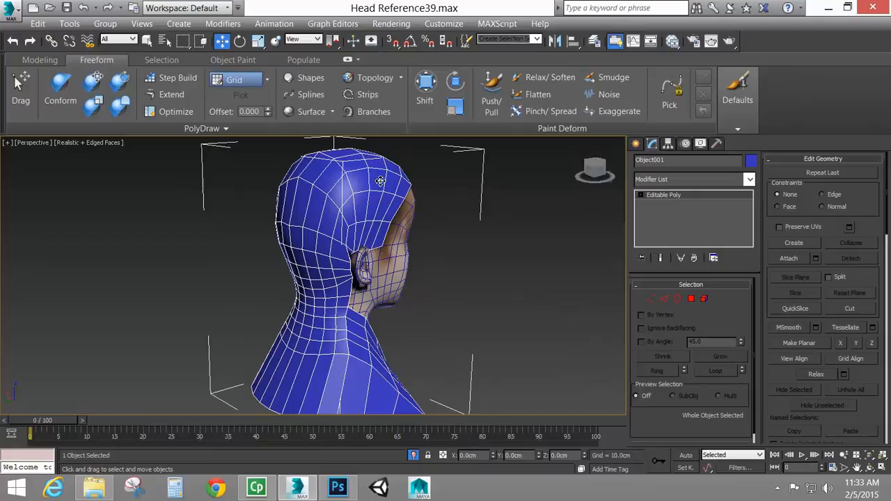
mouse_move(368, 94)
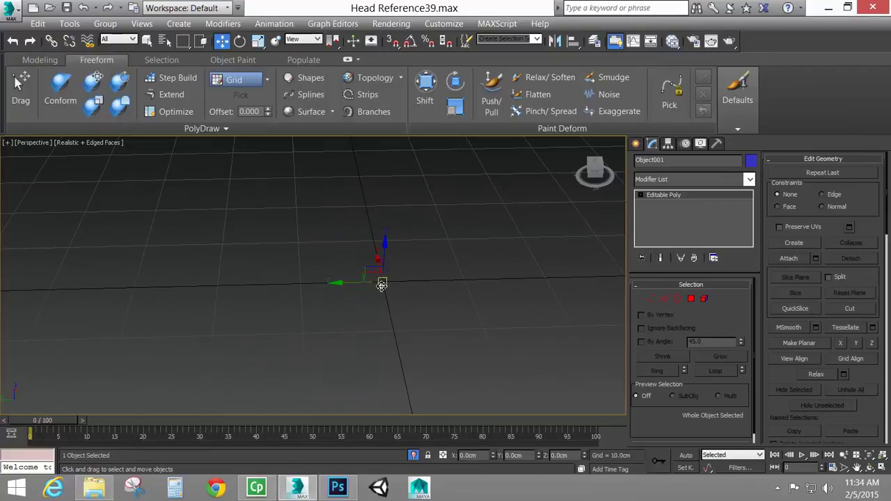
mouse_move(348, 282)
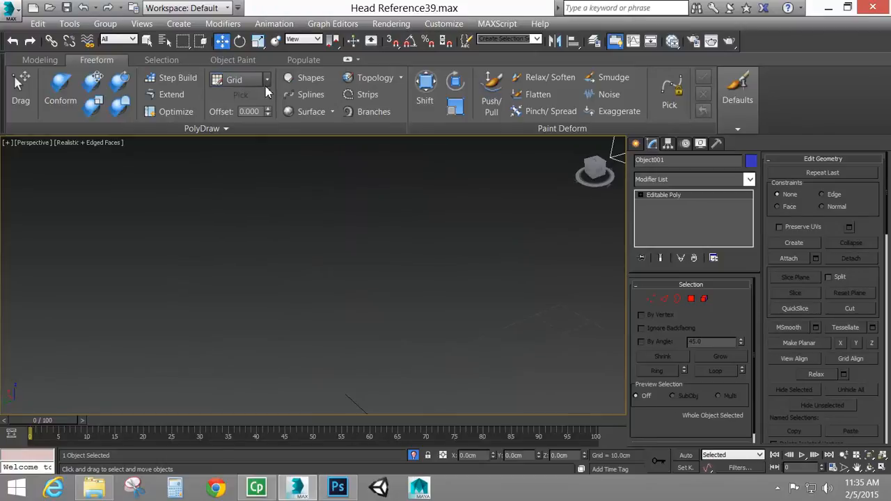
Open the Draw On dropdown in the Freeform tab's PolyDraw panel.
click(268, 78)
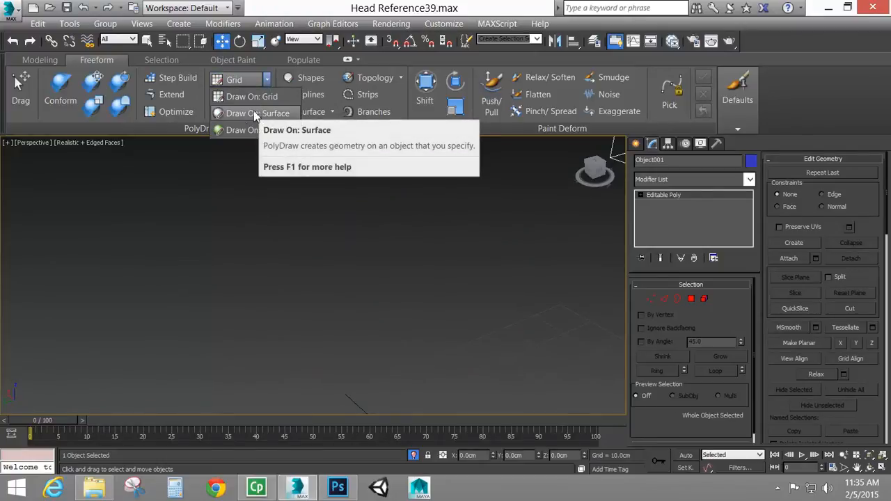
mouse_move(253, 116)
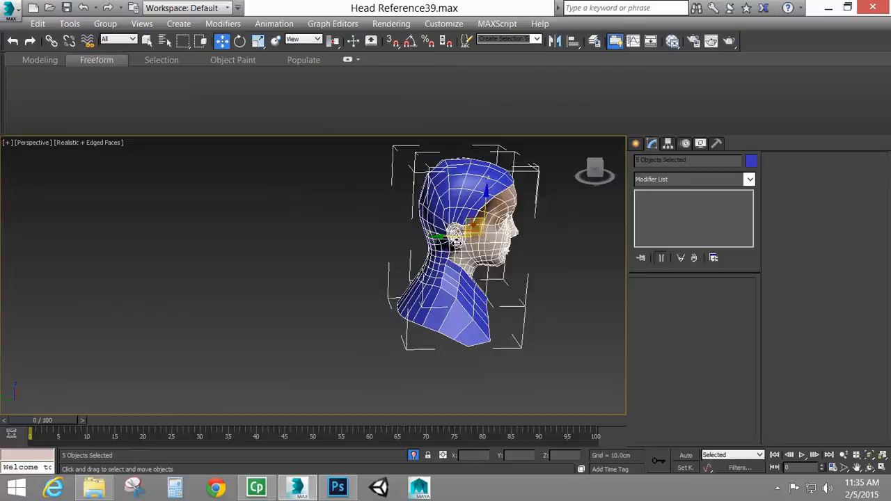
Pick Object001 as PolyDraw's surface, then switch Draw On to Selection with 0.100 offset.
drag(459, 243, 376, 278)
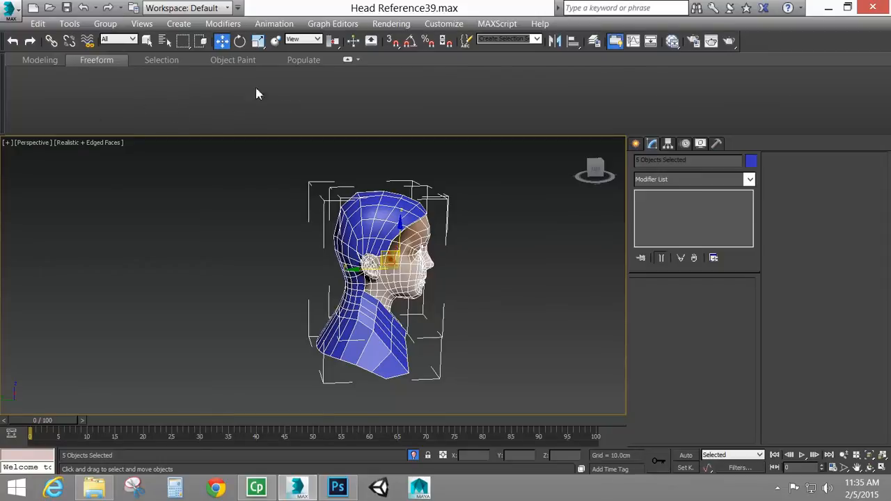
mouse_move(372, 96)
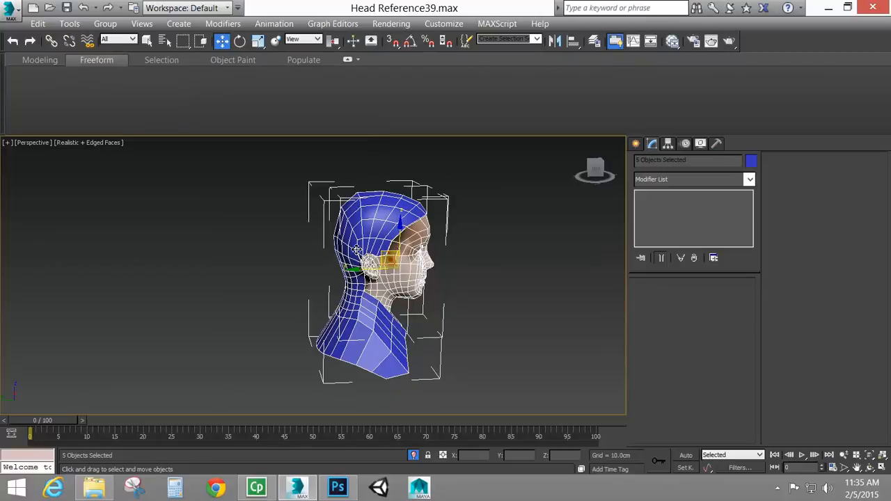
mouse_move(449, 194)
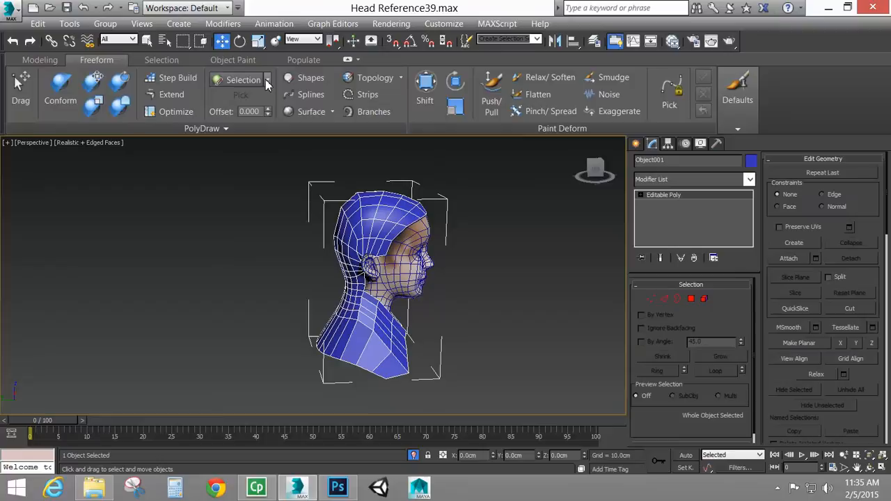
click(242, 80)
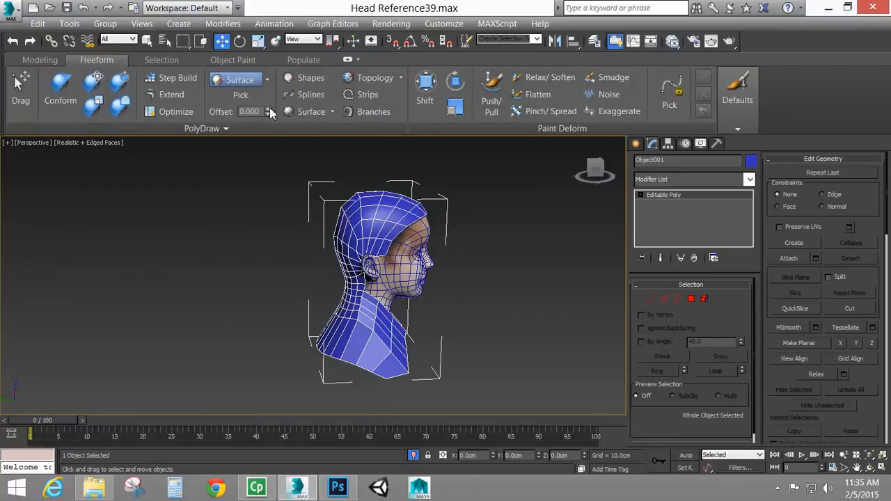
mouse_move(240, 95)
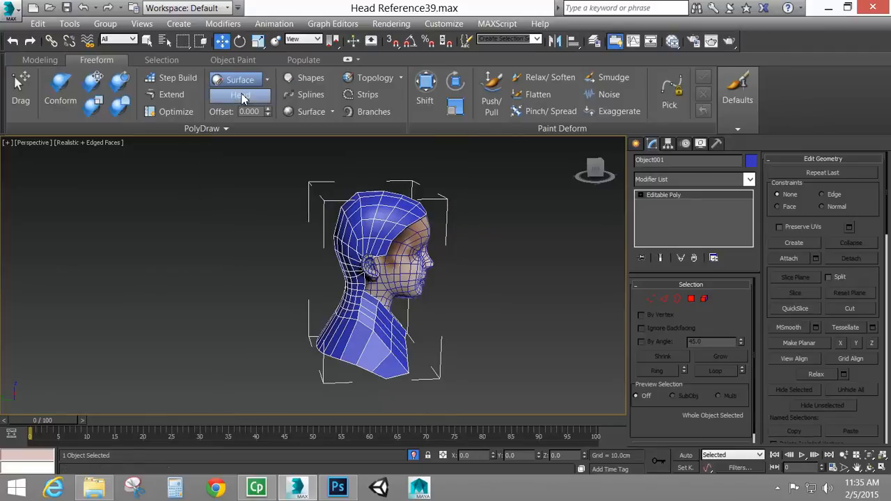
mouse_move(241, 95)
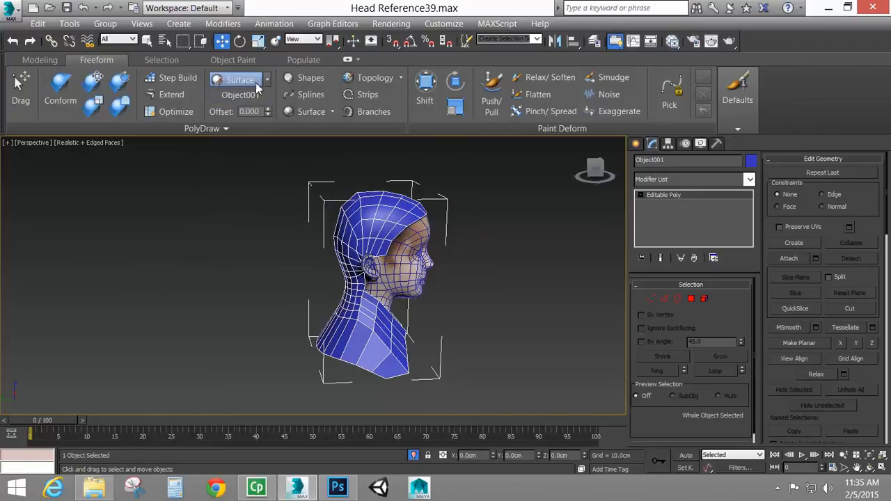
click(267, 79)
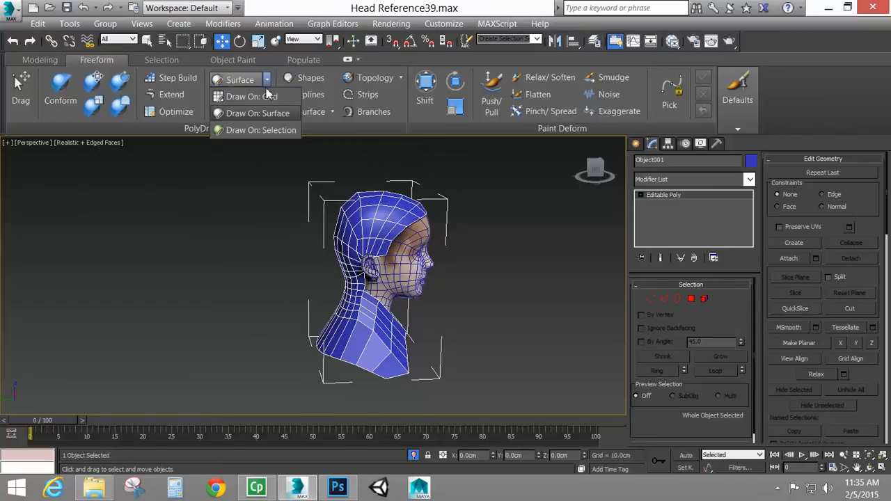
click(262, 130)
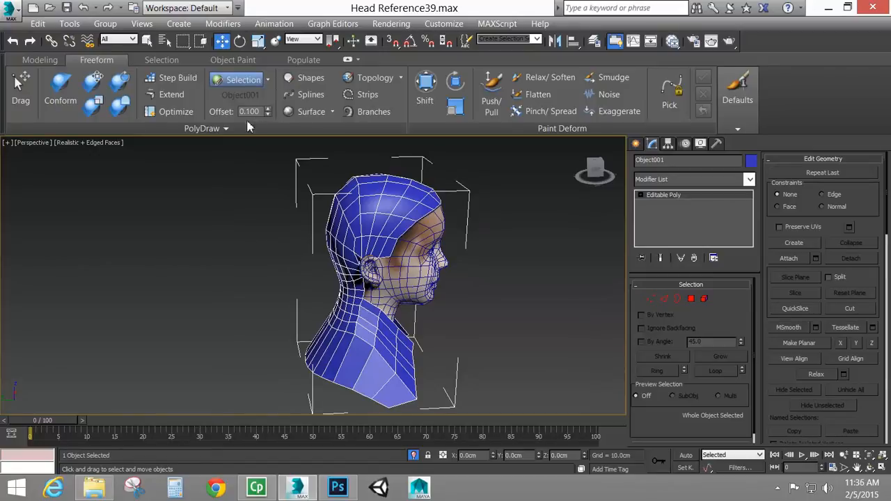
mouse_move(367, 94)
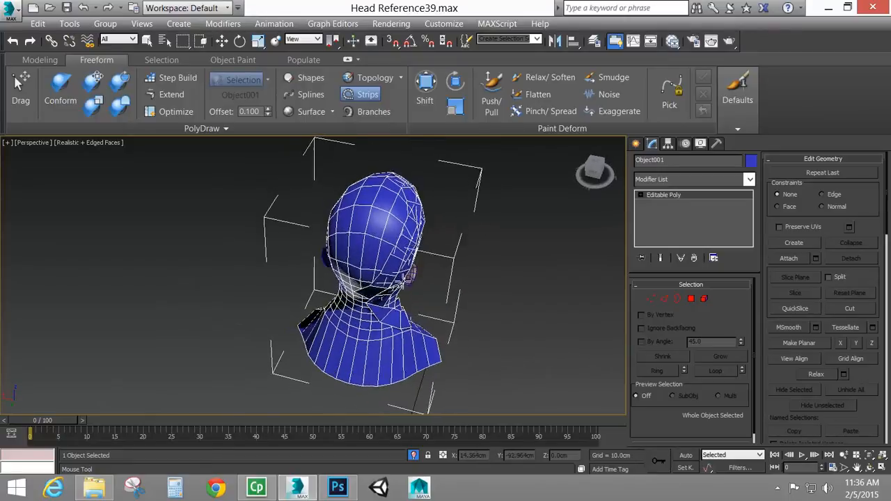
Draw overlapping hair strips over Object001's crown, back and neck at 0.200 offset.
drag(383, 279, 390, 244)
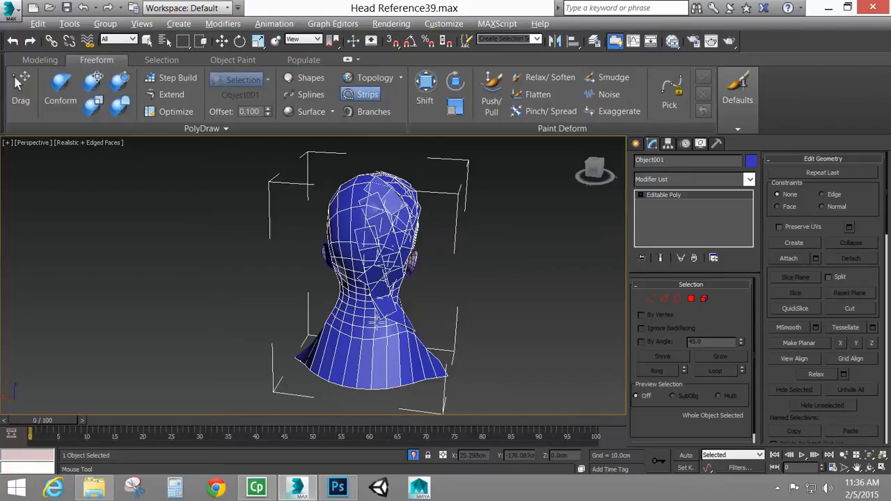
drag(376, 278, 384, 244)
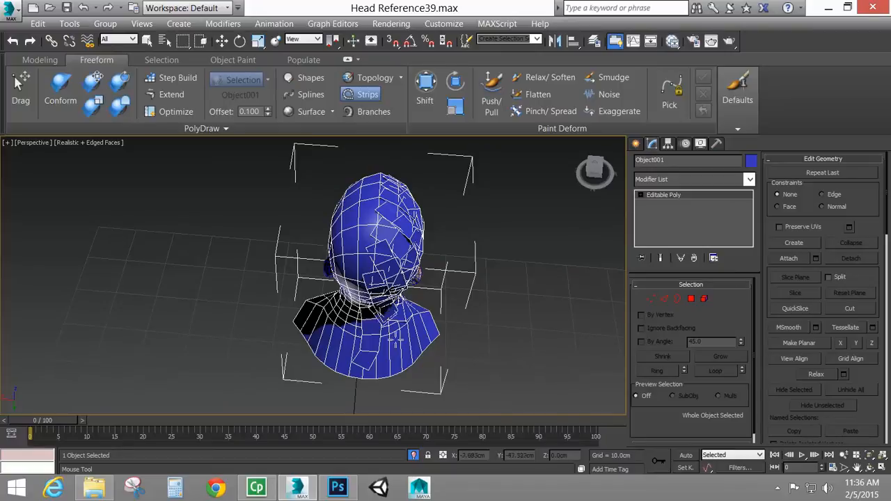
drag(383, 278, 348, 244)
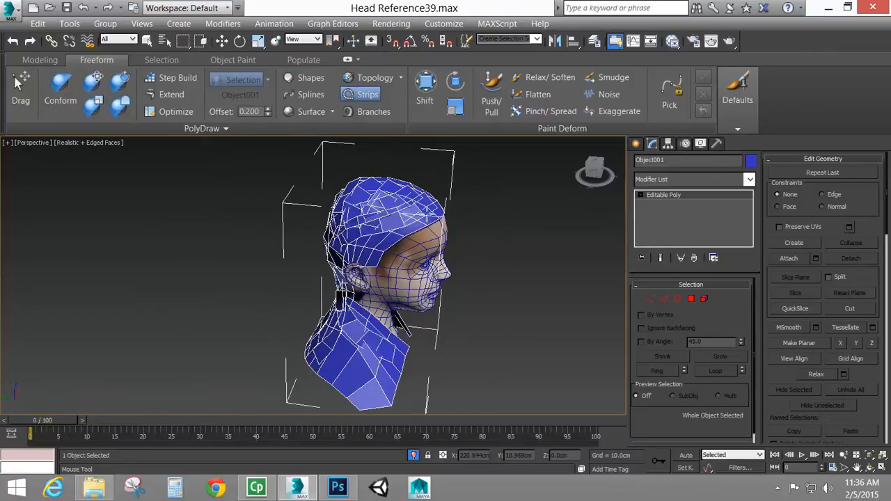
drag(383, 278, 397, 271)
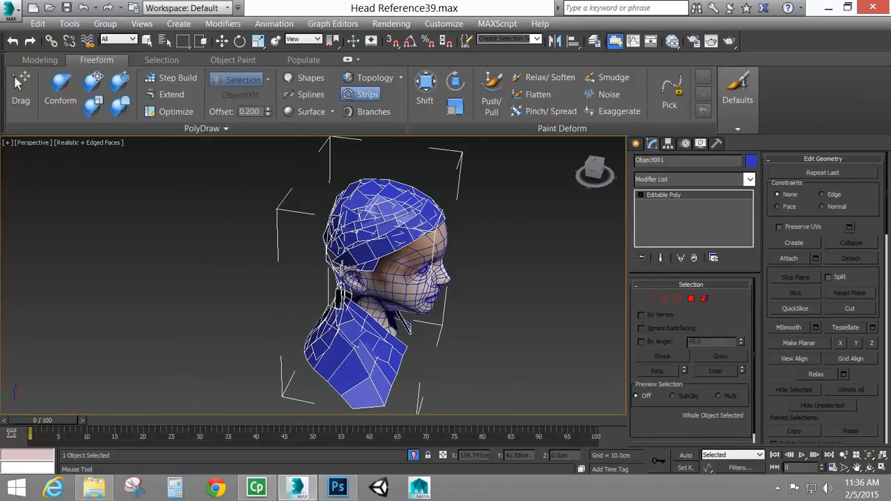
drag(383, 279, 362, 265)
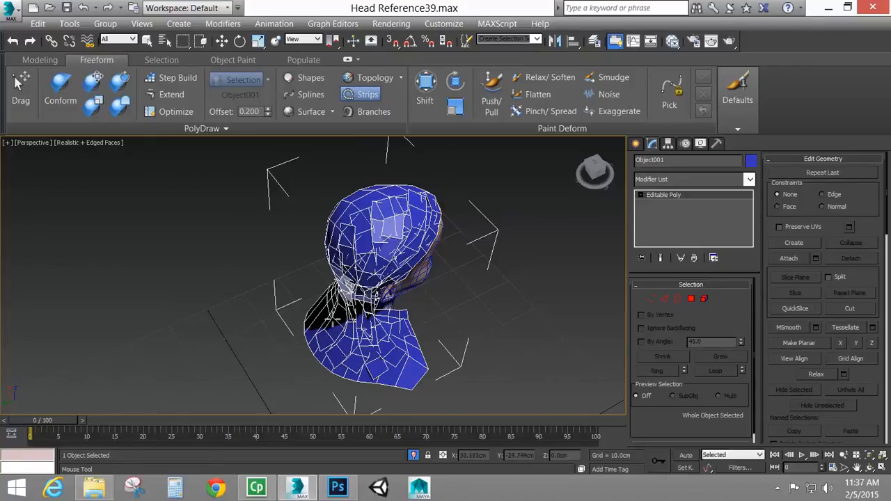
drag(383, 279, 362, 265)
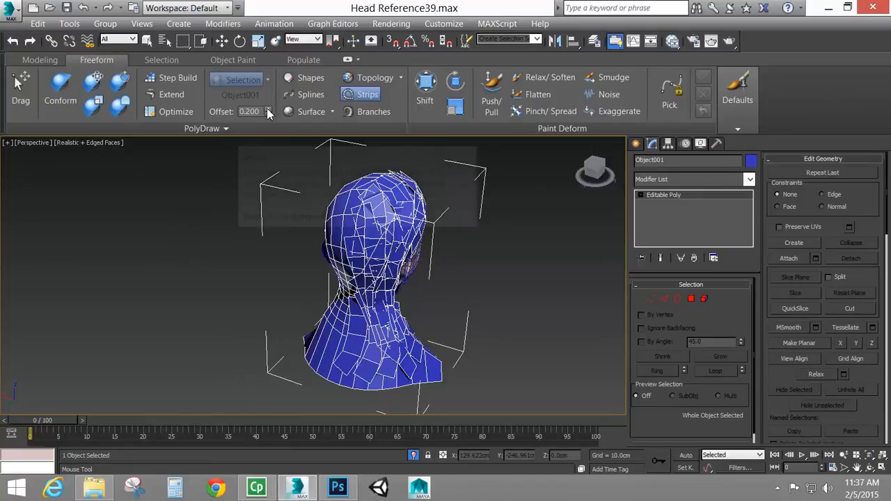
Raise the PolyDraw offset to 0.400 and draw two more strips across and down the head.
click(271, 109)
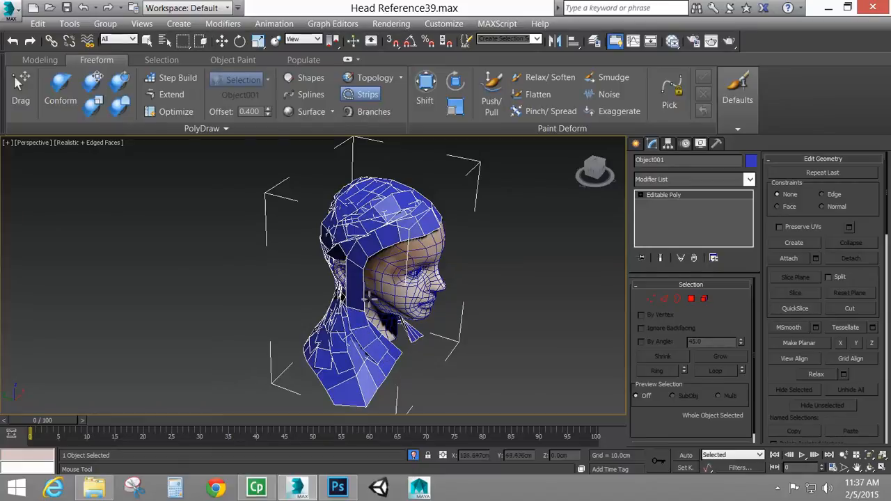
drag(362, 278, 456, 279)
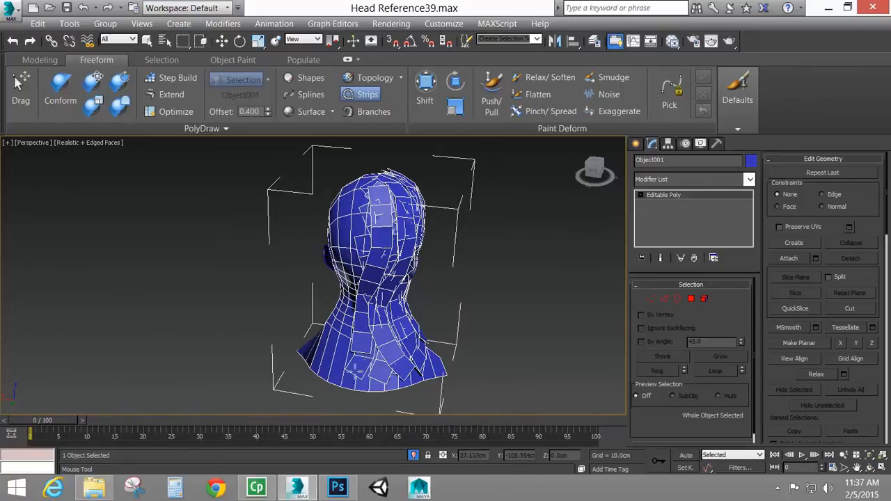
drag(390, 265, 390, 230)
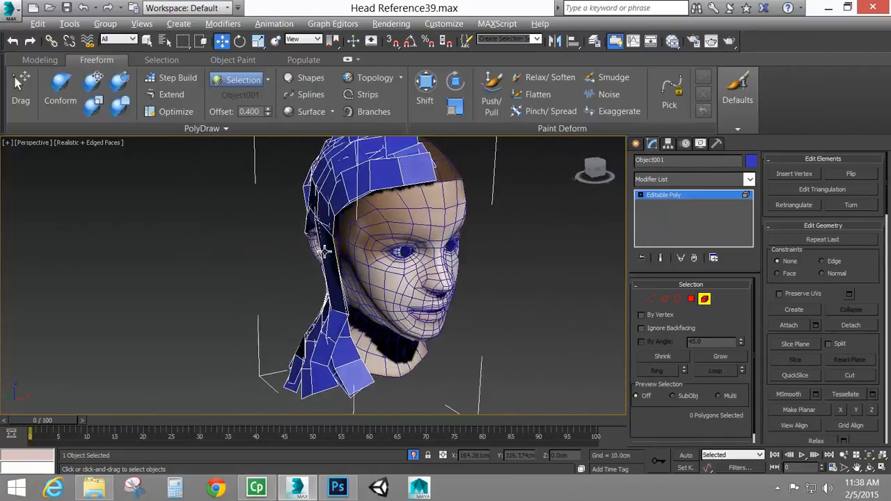
Select a strip edge near the forehead to extend the strips to the hairline.
drag(383, 278, 425, 216)
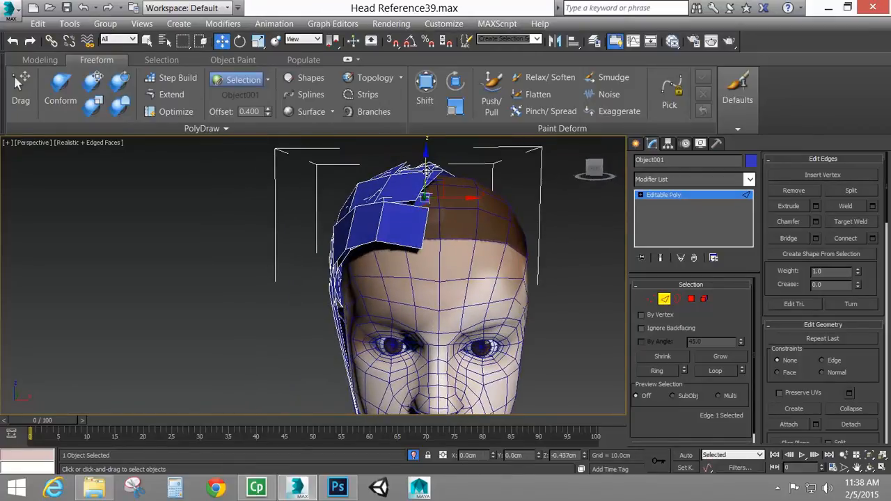
click(427, 187)
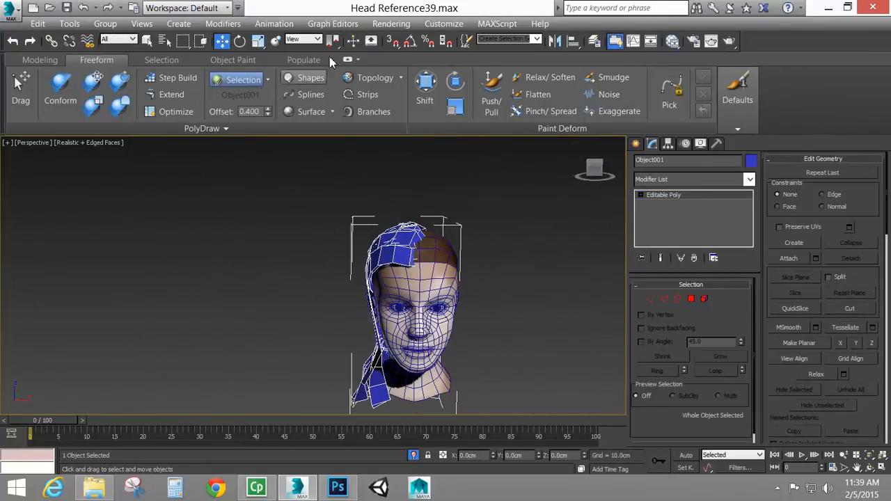
Add a Symmetry modifier to mirror the strips and convert Object001 to Editable Poly.
click(749, 179)
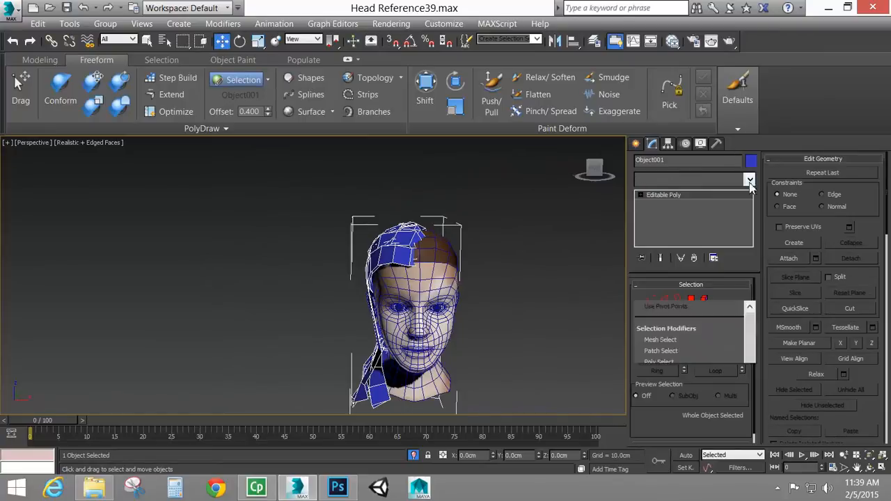
click(749, 180)
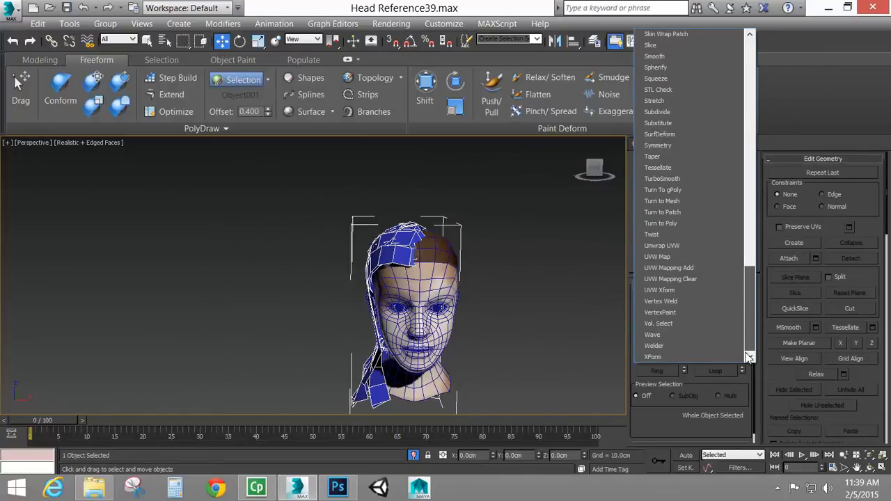
mouse_move(659, 145)
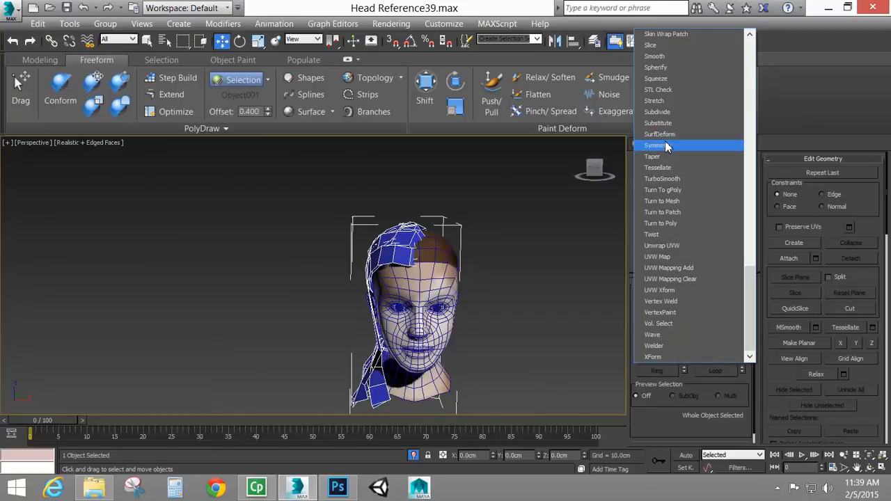
click(656, 145)
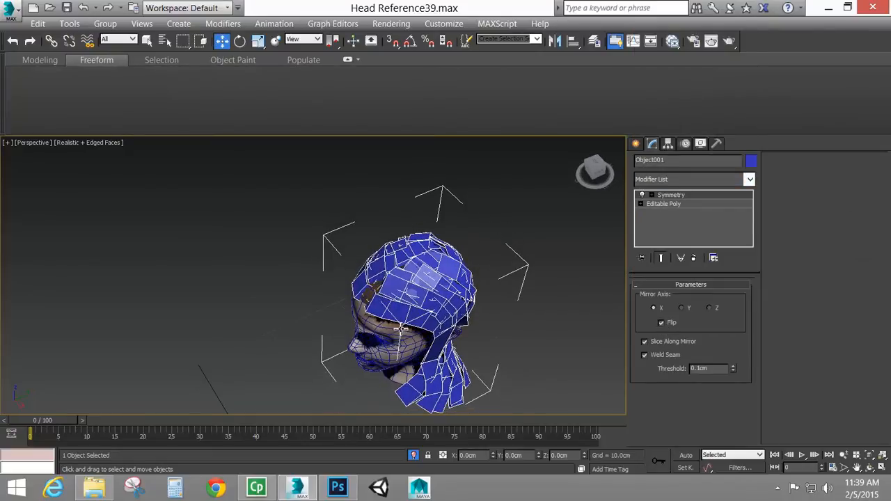
drag(401, 327, 435, 229)
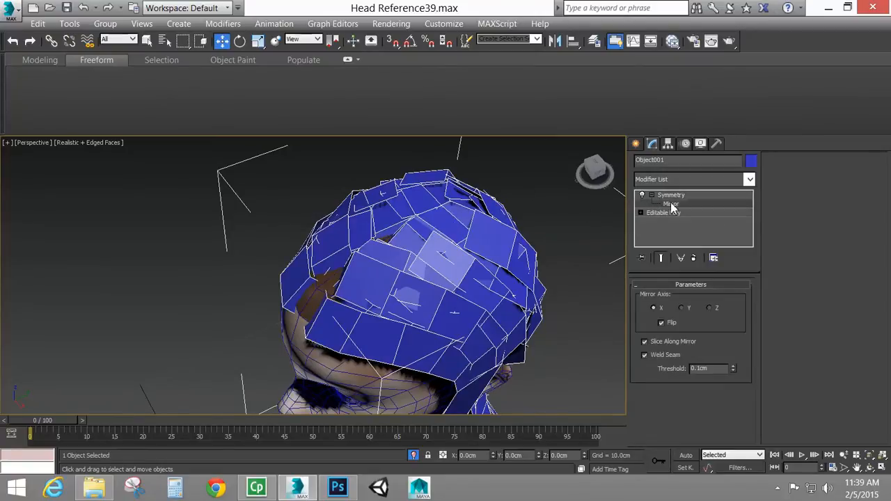
click(672, 203)
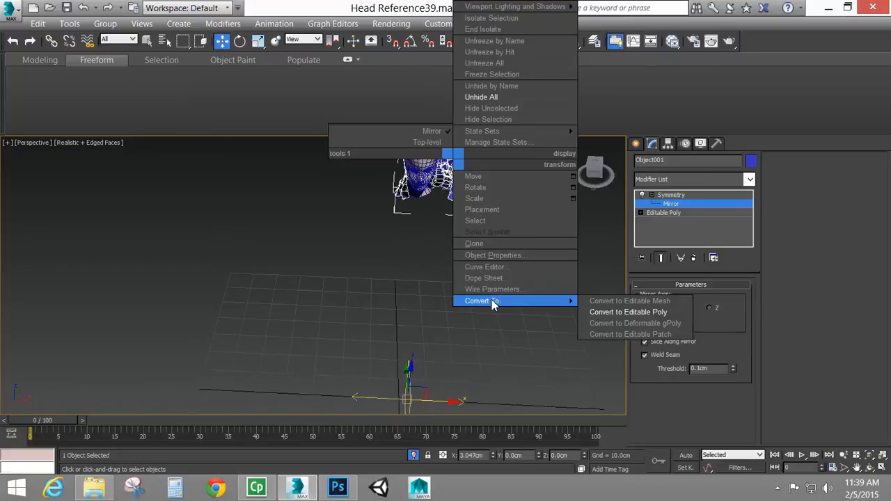
mouse_move(569, 306)
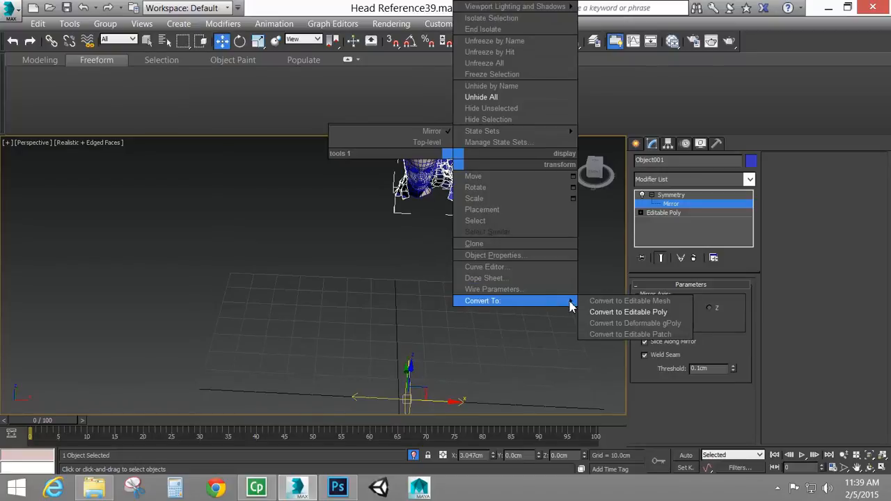
click(627, 312)
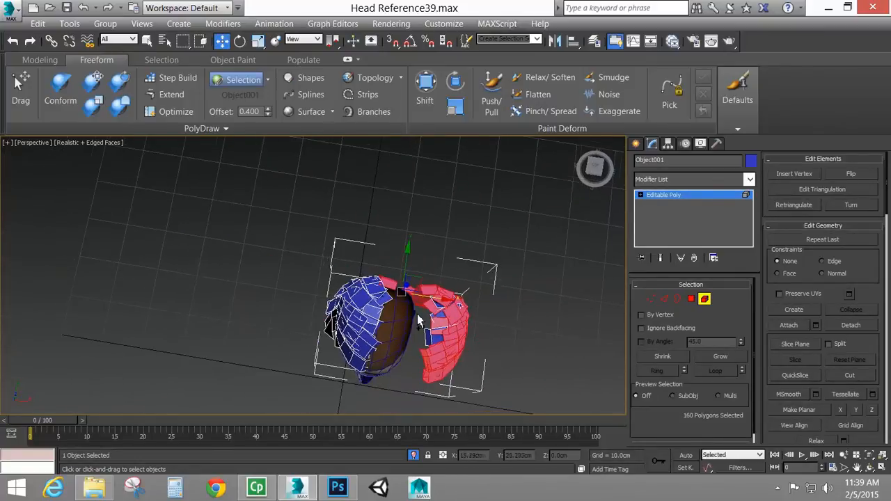
Slide the mirrored strip half toward the original strips and turn to a front view.
drag(418, 320, 564, 223)
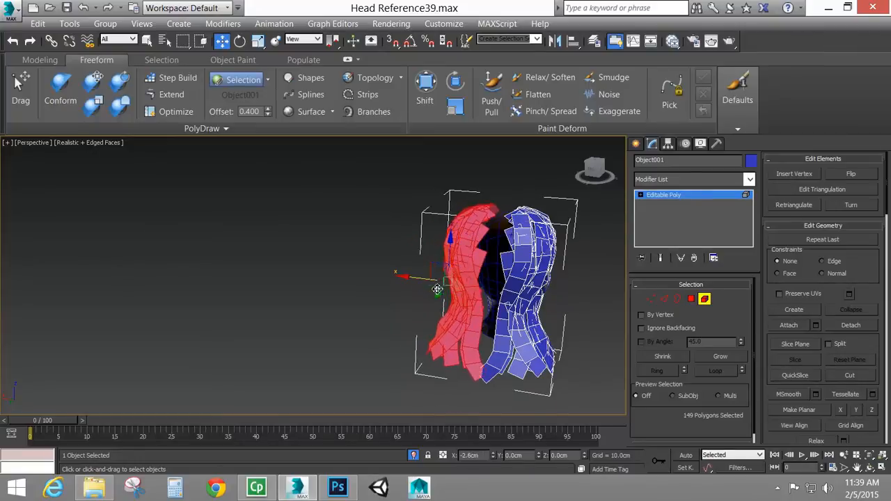
drag(437, 290, 456, 299)
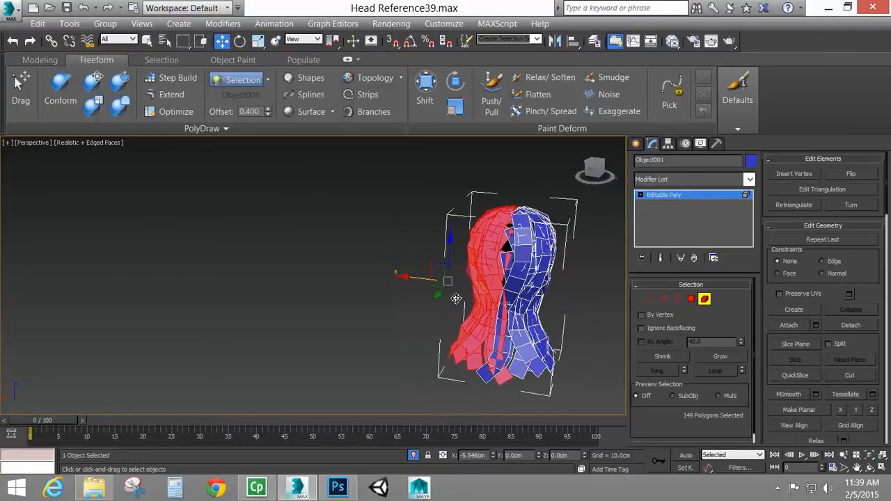
drag(456, 298, 300, 336)
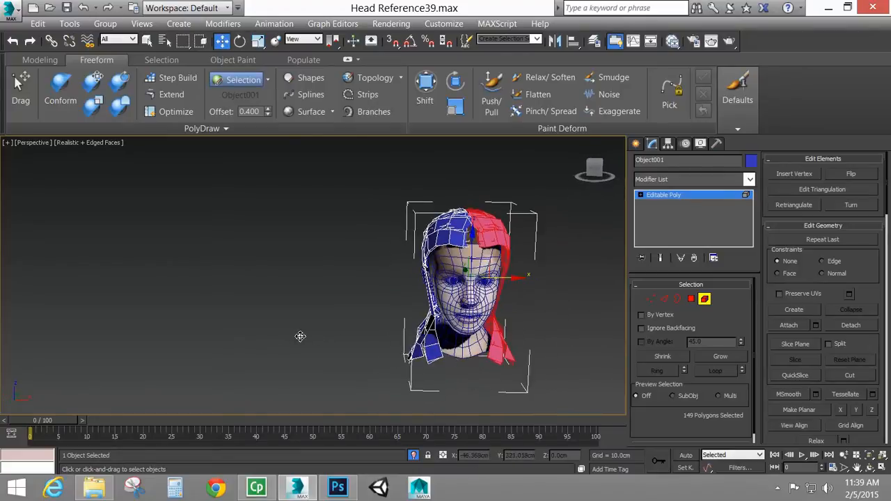
scroll(up, 3)
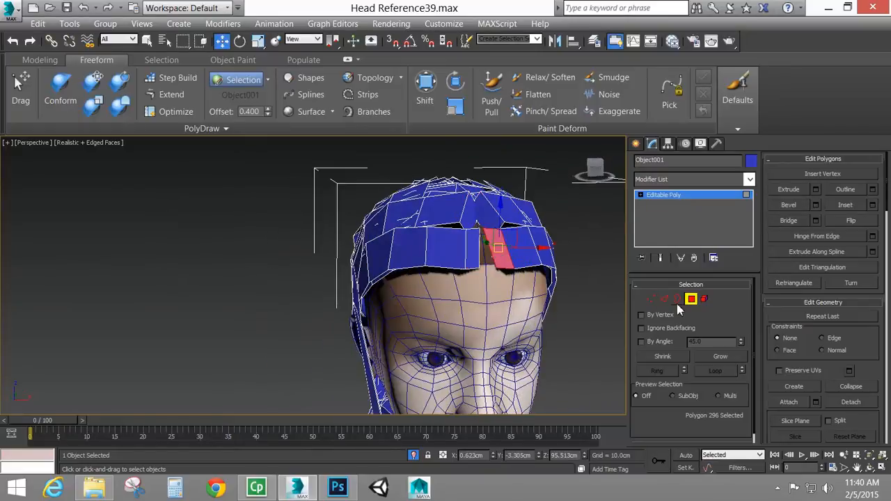
Drag-select all hair-strip vertices in Vertex mode to weld the centre seam.
click(663, 299)
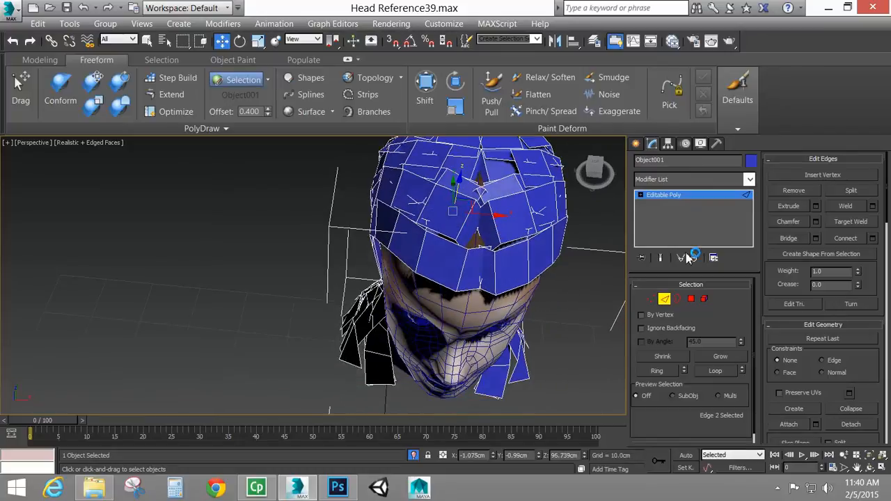
click(650, 299)
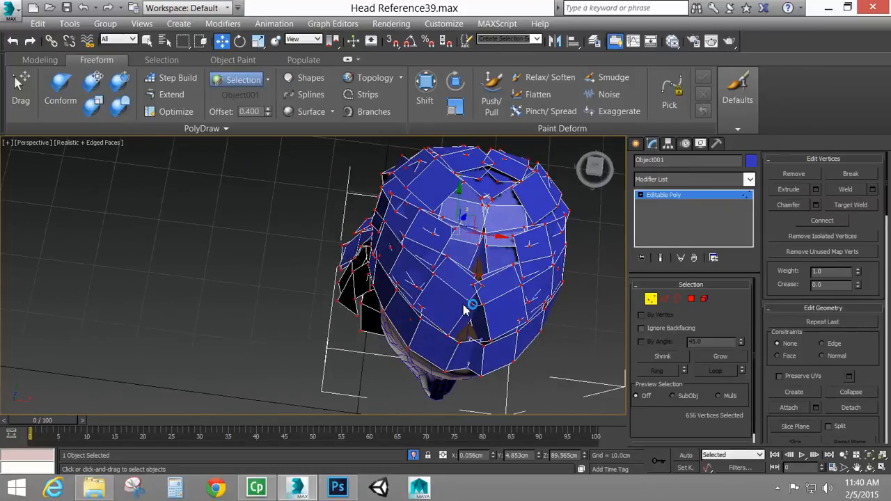
drag(466, 306, 589, 348)
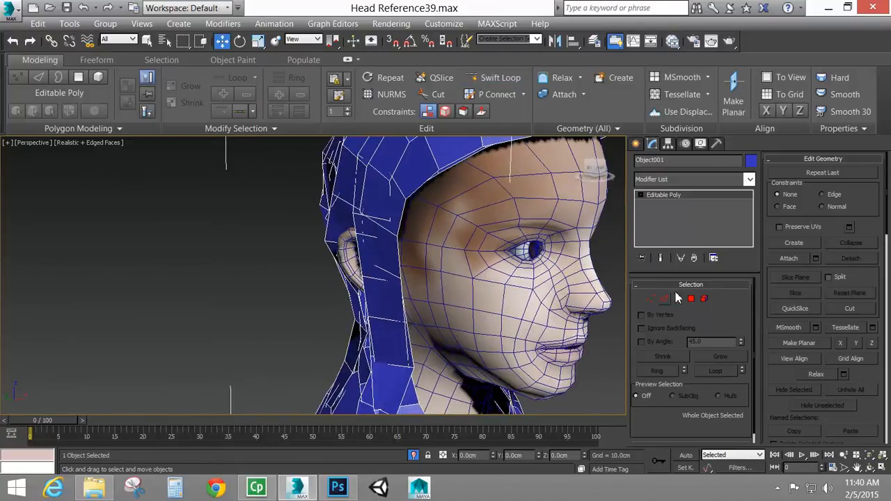
click(691, 298)
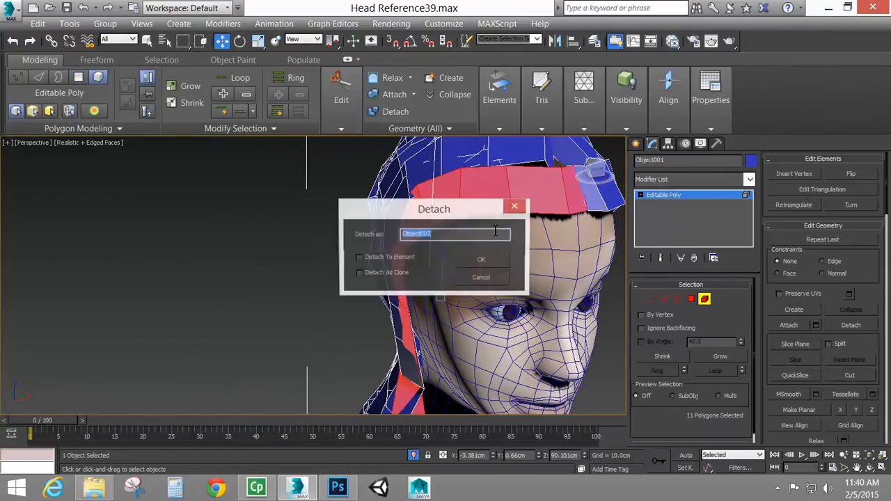
Detach the strips as Object002, lower soft selection falloff to 6.0cm, and choose its colour.
click(481, 260)
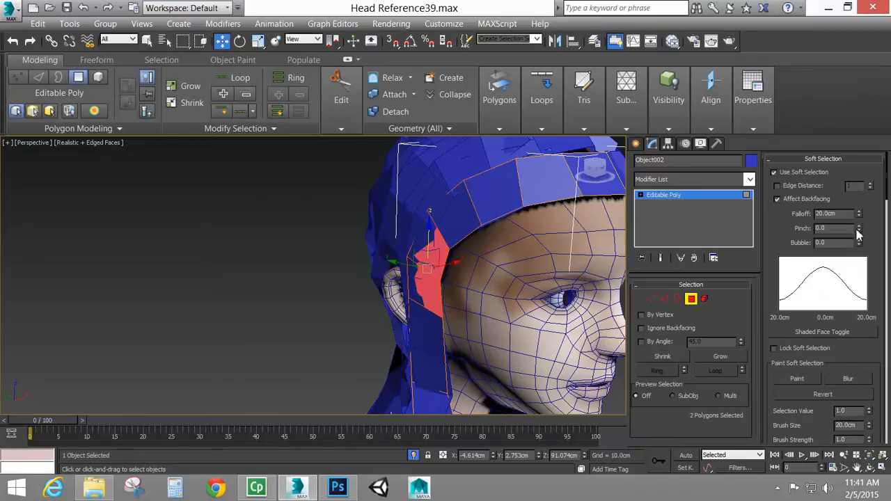
click(859, 216)
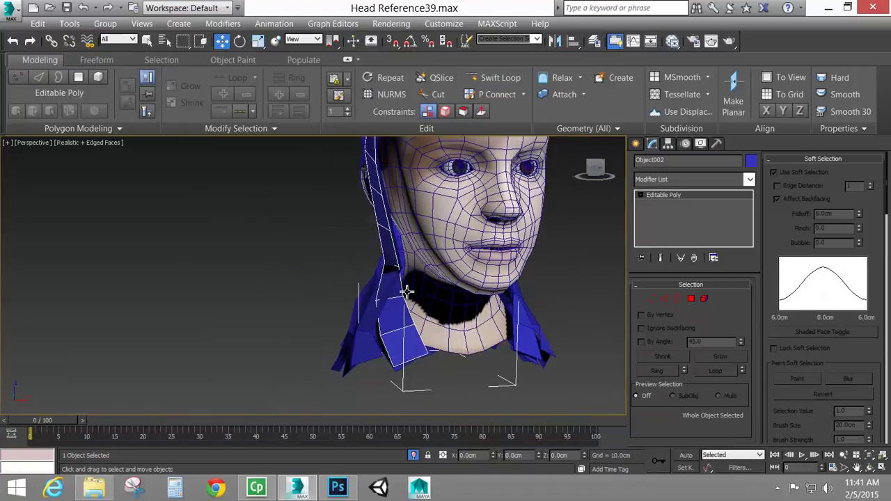
drag(408, 292, 415, 320)
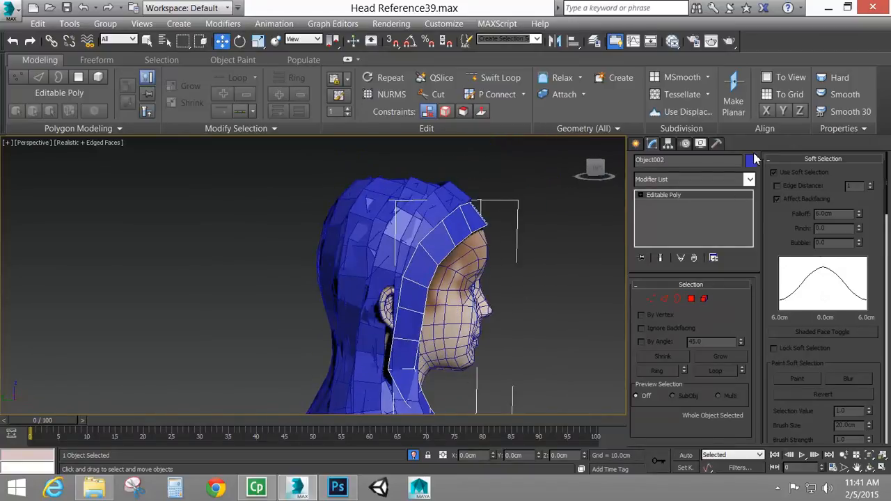
click(752, 160)
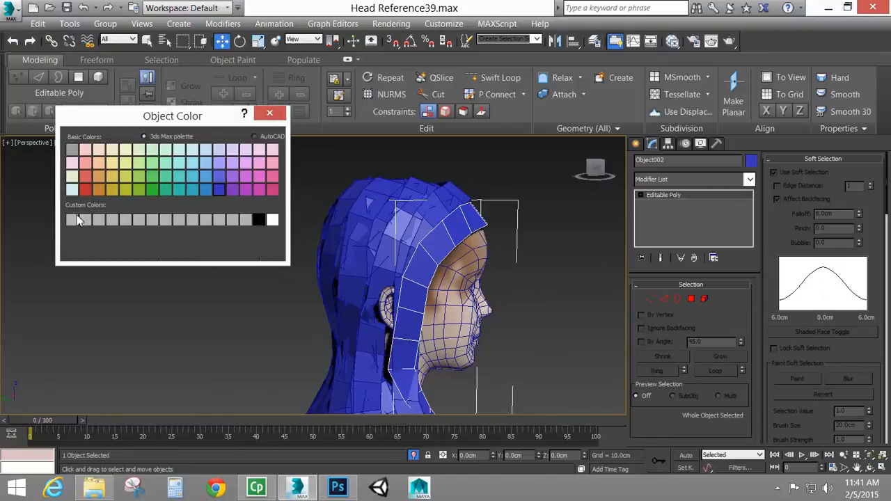
Apply the brown hair material to both strip layers, then close the Material Editor.
click(270, 113)
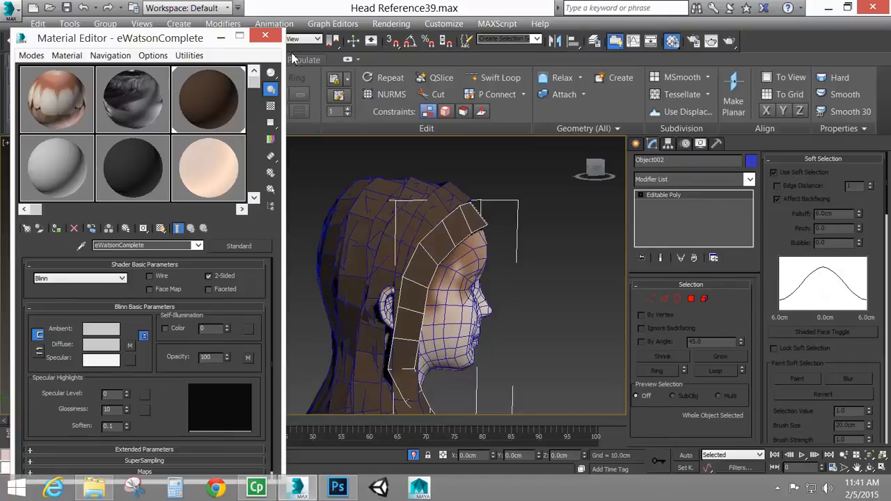
click(265, 35)
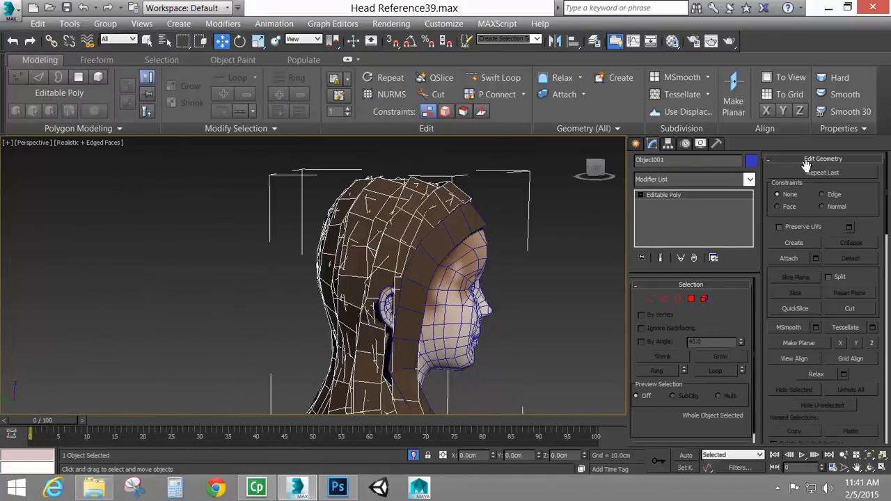
Select all of Object001's hair elements, adjust smoothing, and turn off Edged Faces.
click(790, 258)
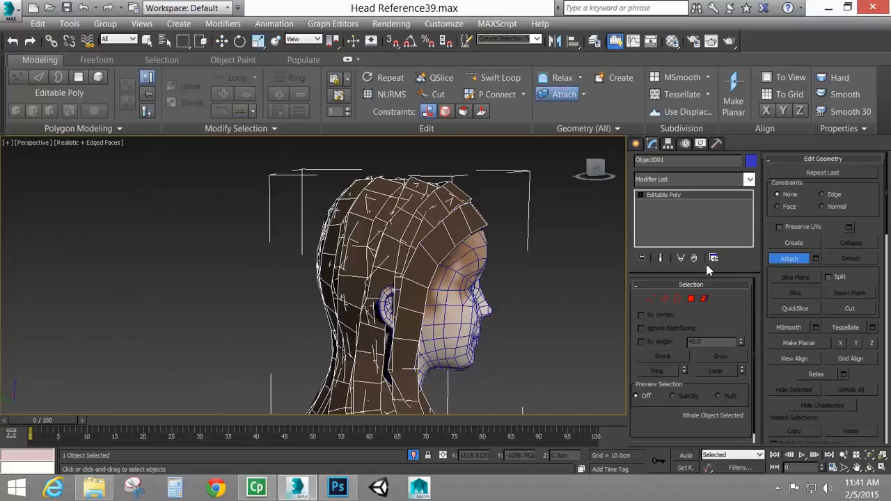
click(705, 299)
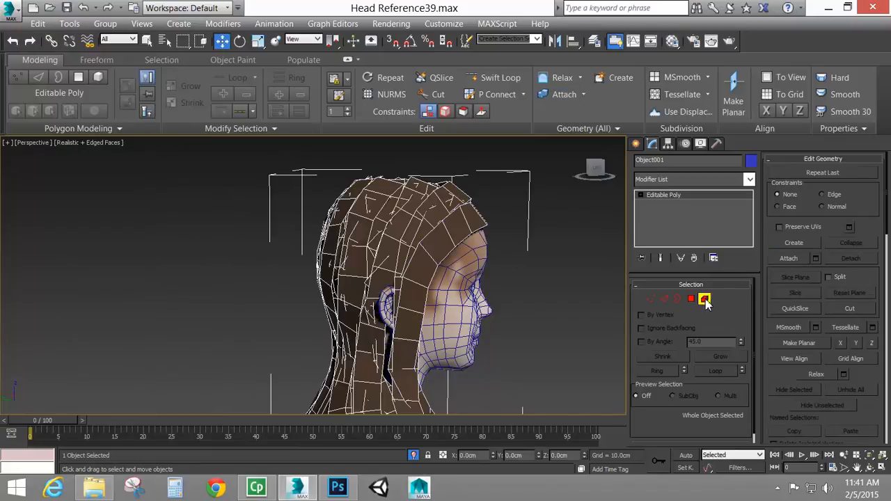
click(704, 298)
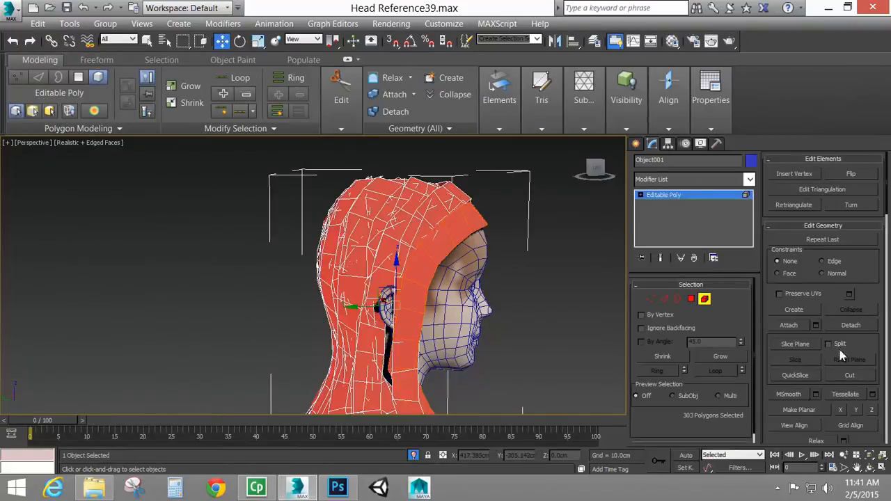
scroll(down, 3)
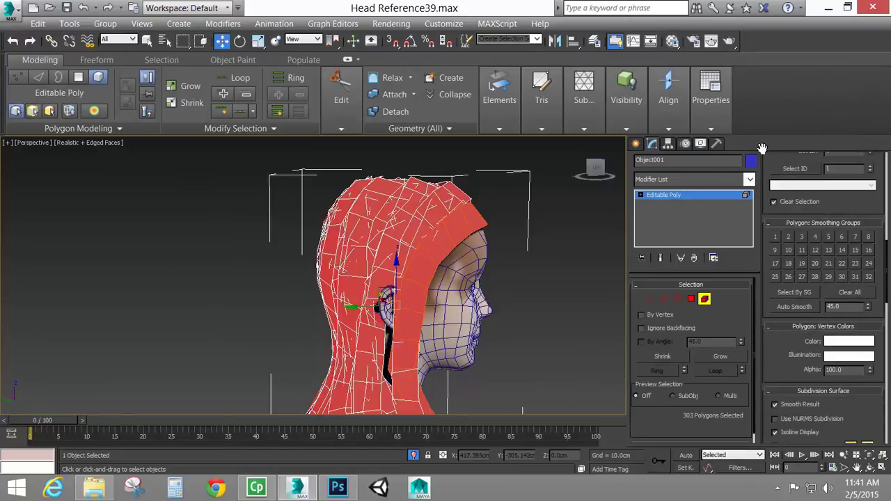
scroll(up, 3)
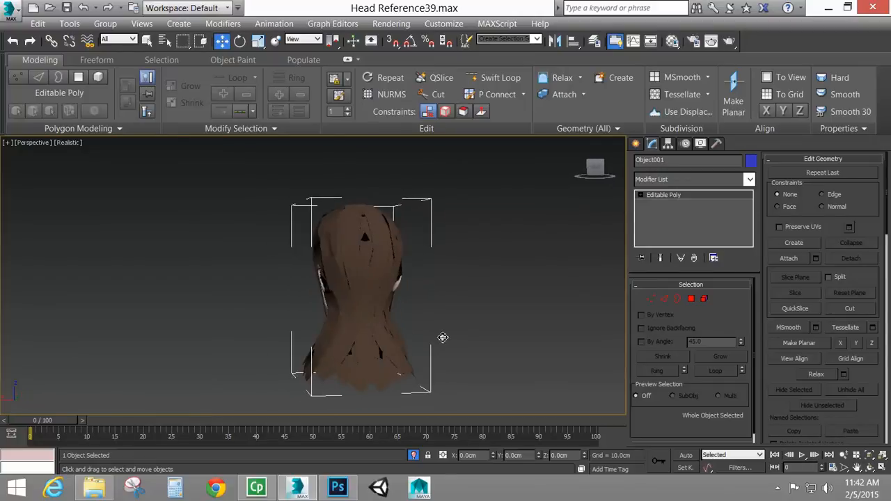
Orbit around to the face, zoom in, and bring up the hair's quad menu.
drag(443, 337, 341, 235)
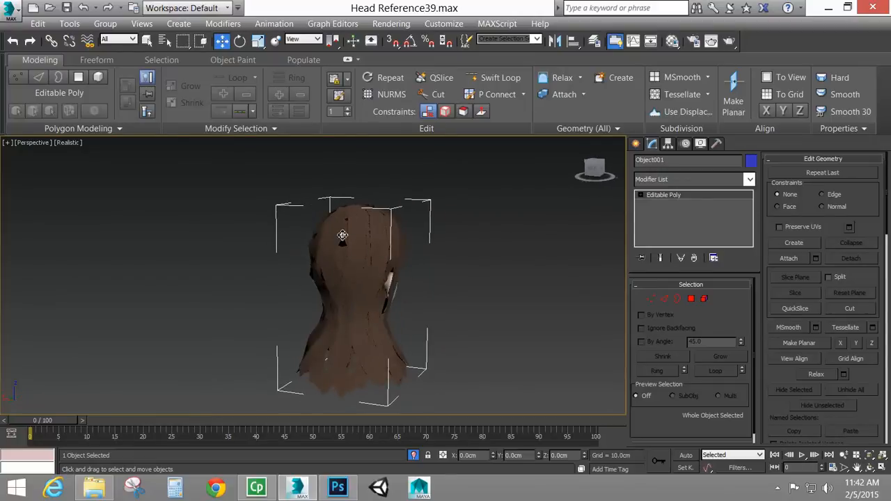
drag(342, 235, 387, 328)
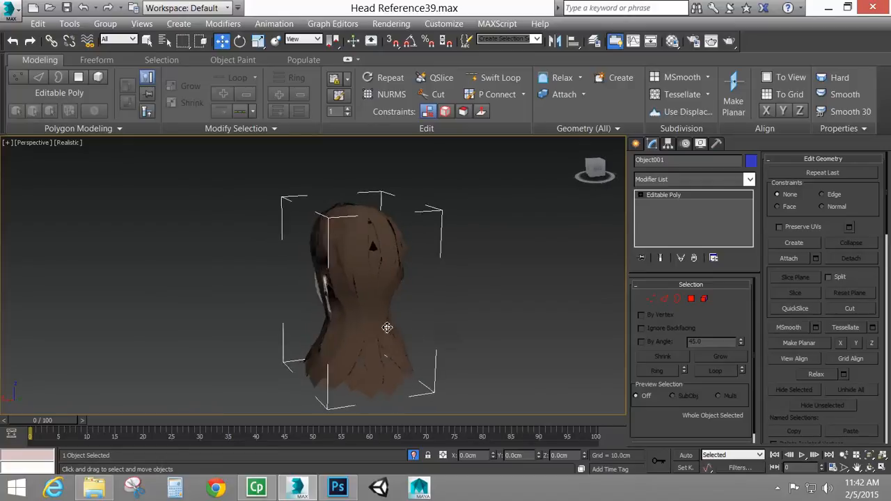
drag(388, 327, 439, 317)
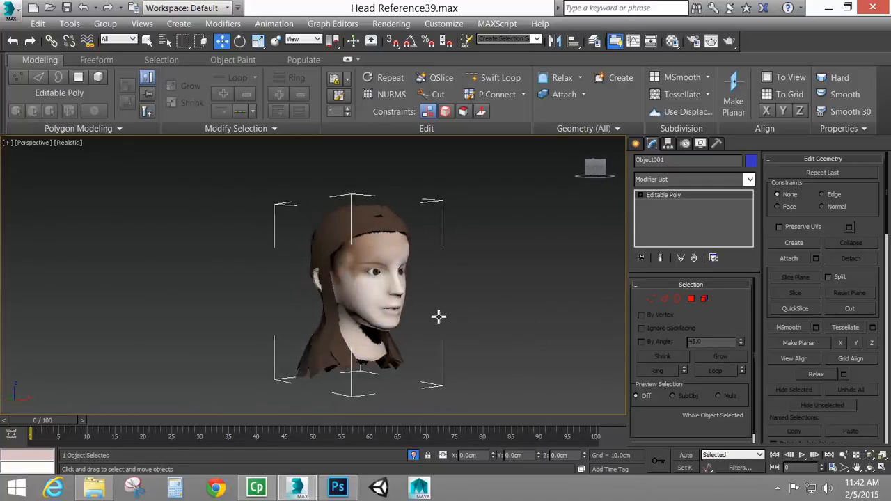
drag(439, 316, 347, 313)
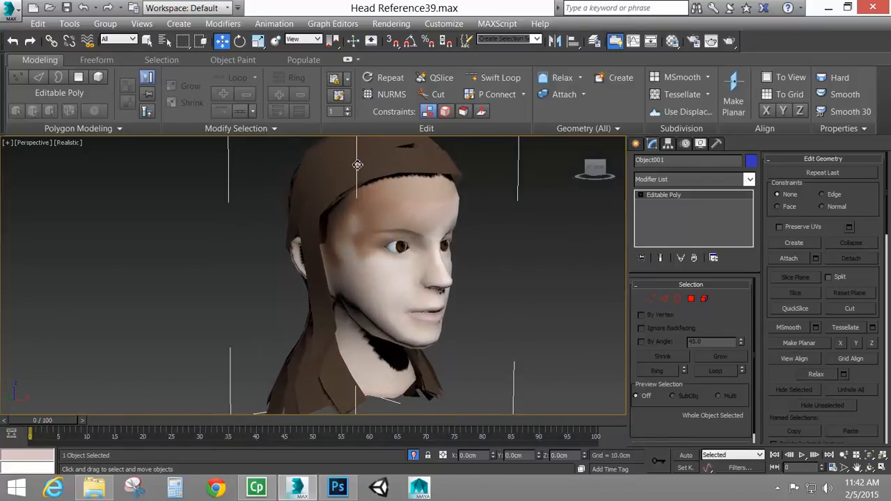
right_click(357, 165)
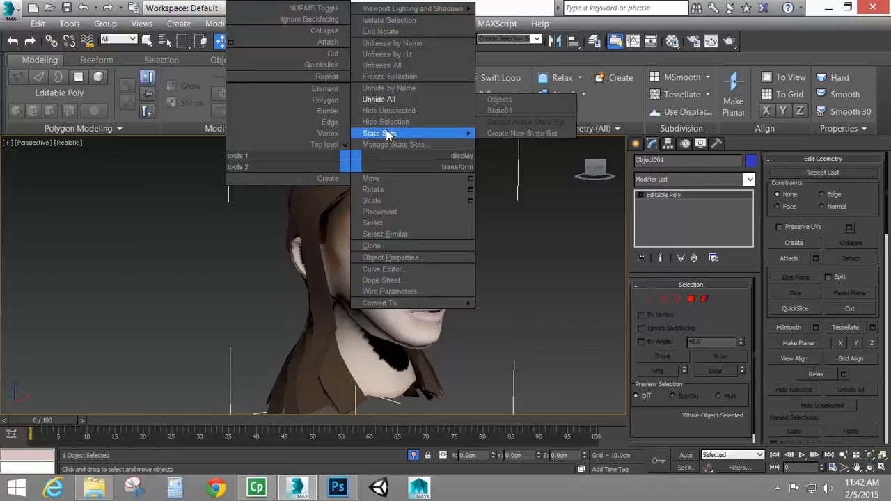
Hide the outer hair, select Head, and set PolyDraw to draw strips on its surface.
click(358, 278)
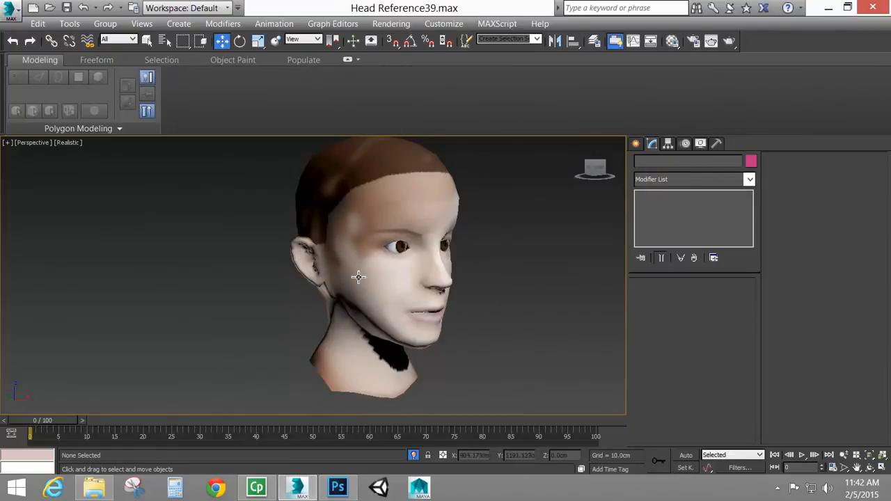
click(376, 279)
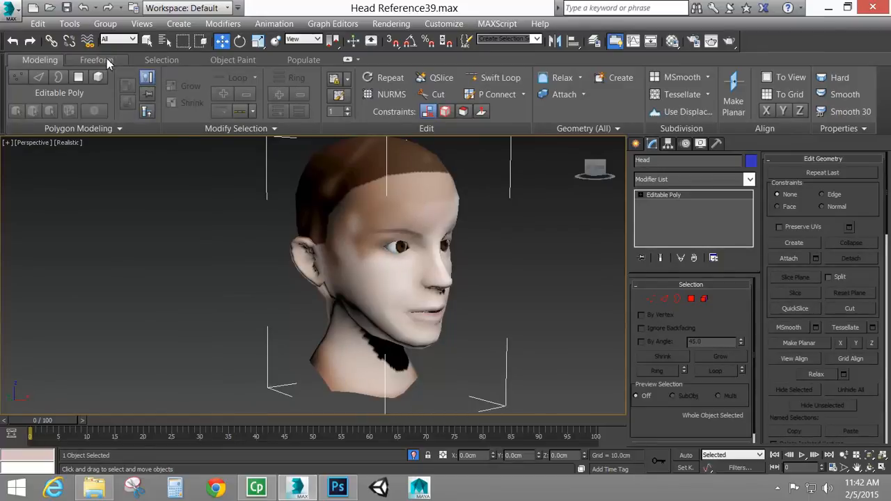
click(96, 60)
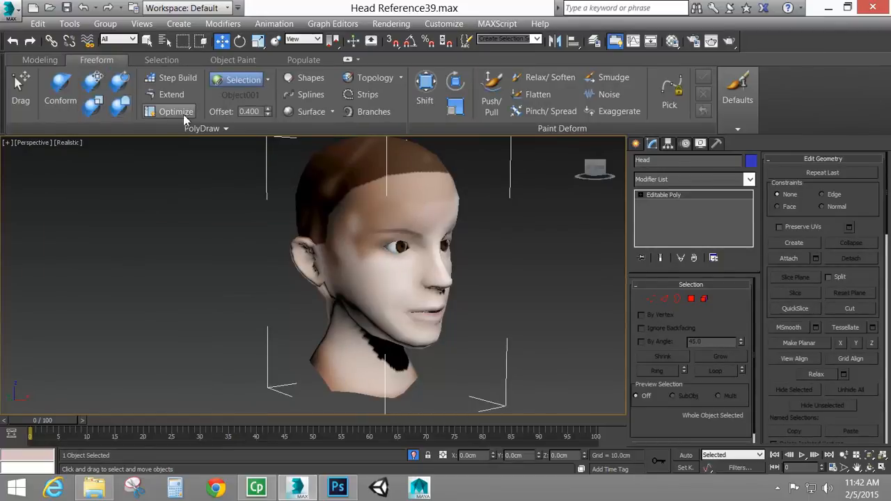
click(176, 112)
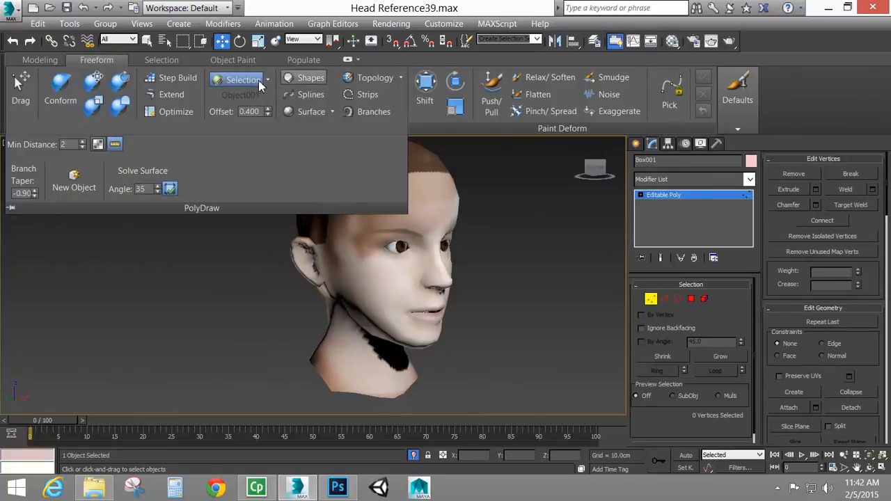
click(267, 80)
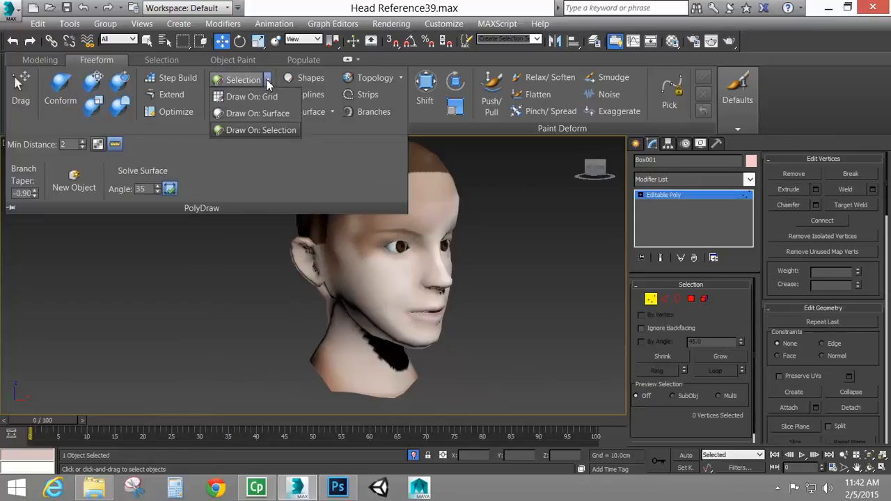
click(258, 112)
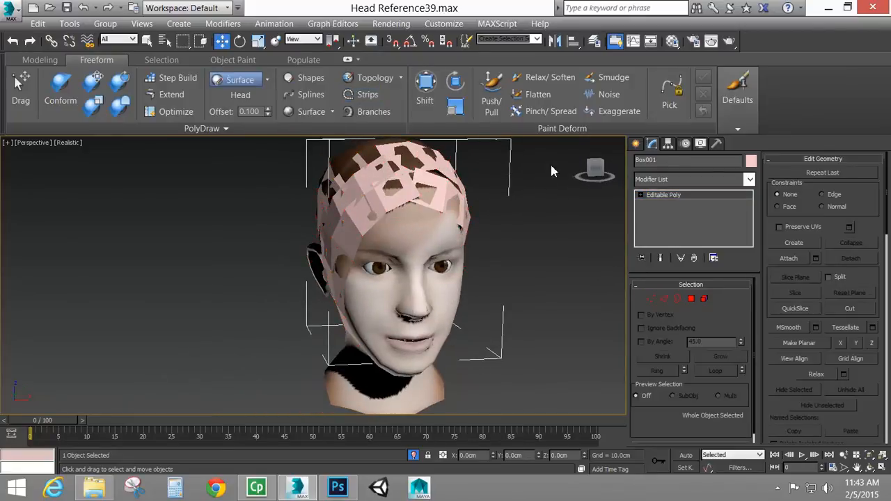
Unhide All to bring the outer brown hair back over the pink scalp strips.
right_click(550, 171)
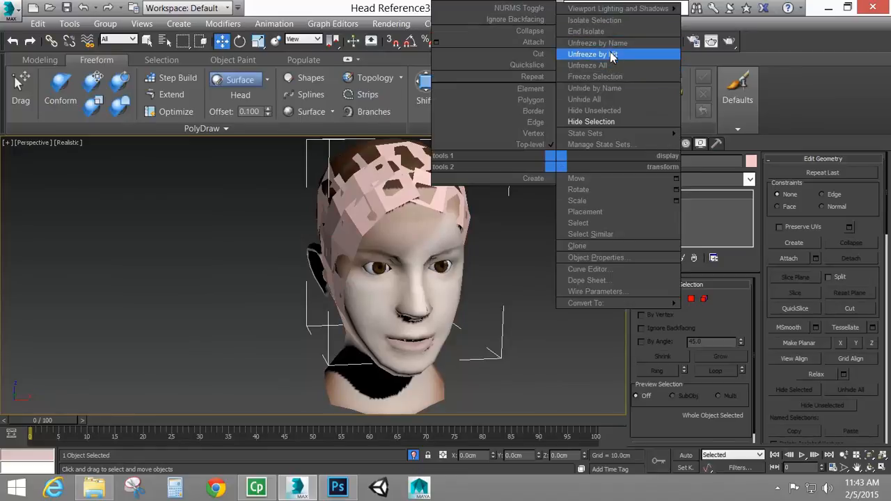
mouse_move(596, 76)
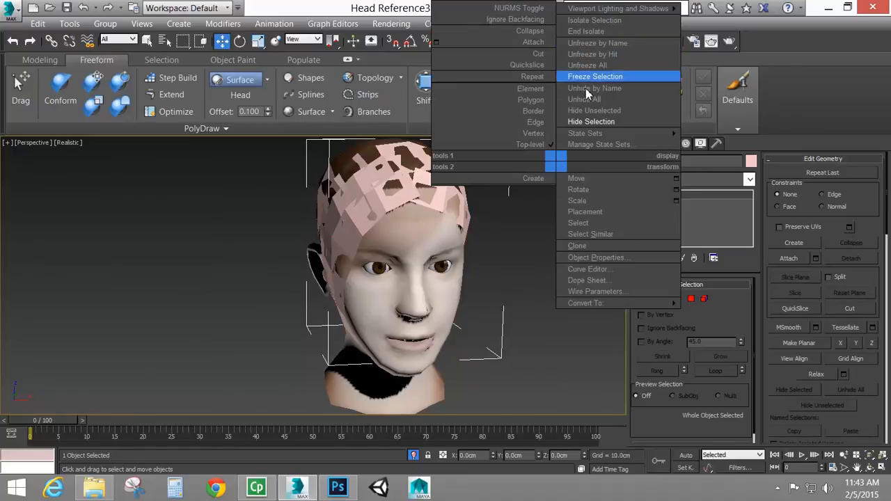
click(595, 76)
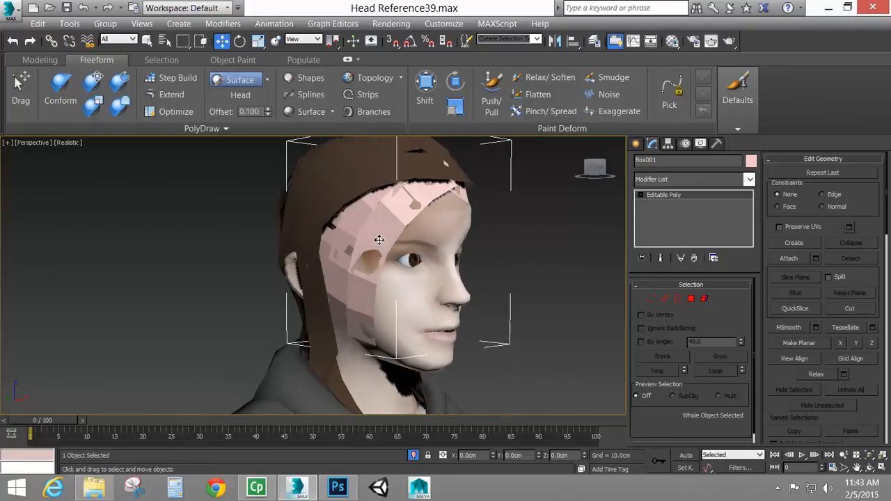
click(750, 179)
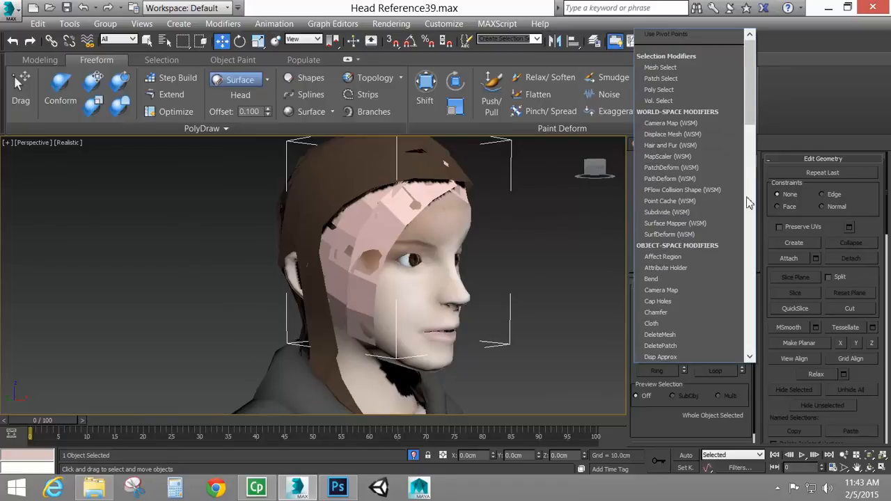
Add a Push modifier to lift the scalp strips just under the outer hair.
scroll(down, 3)
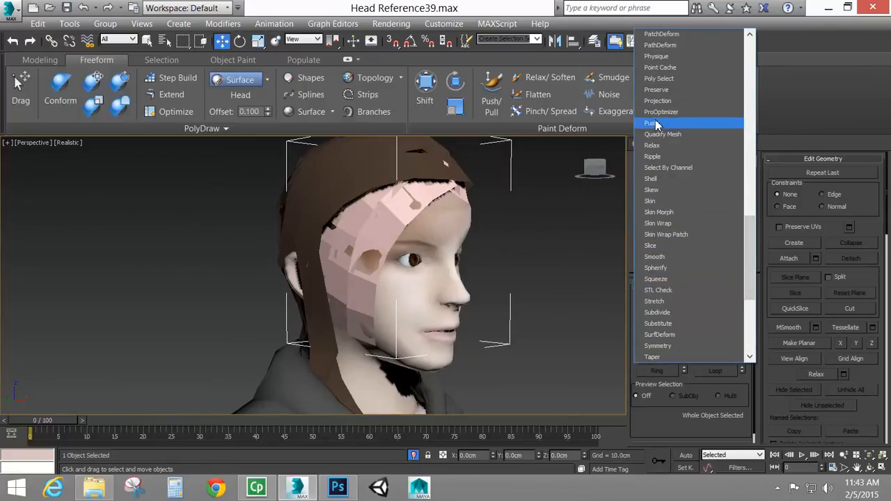
click(651, 122)
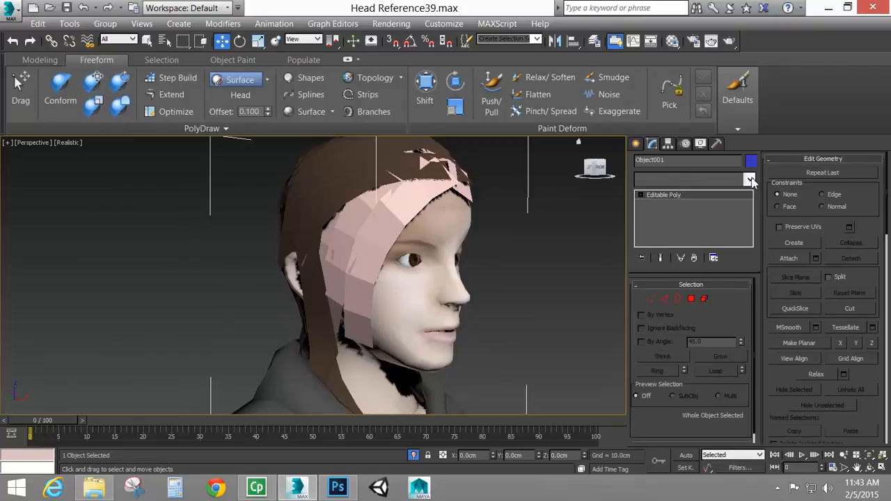
click(749, 180)
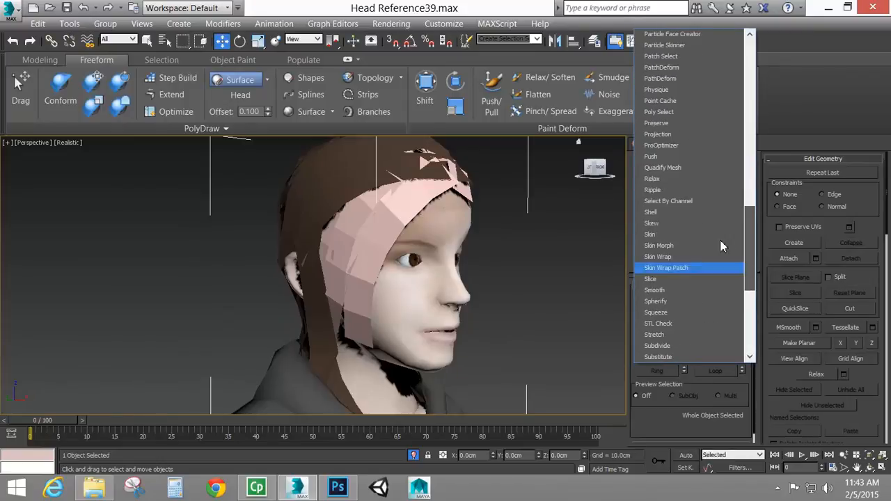
click(651, 156)
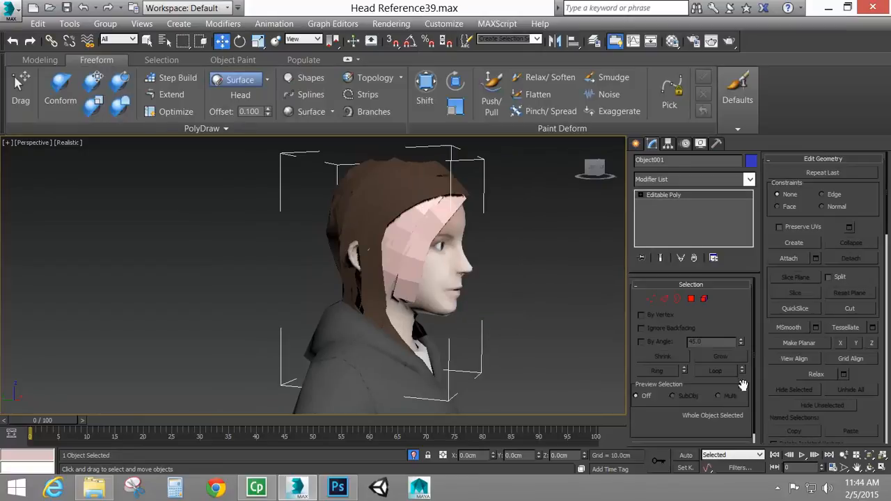
click(789, 259)
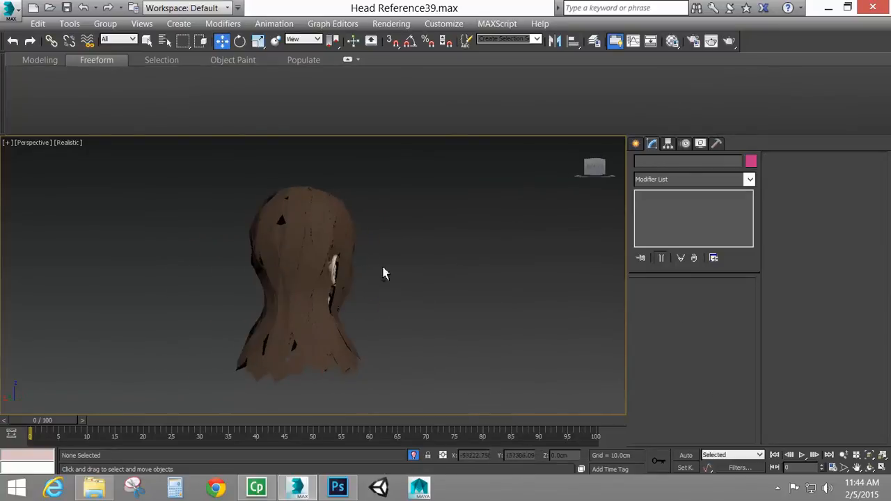
Orbit around the head to view the face framed by shoulder-length brown hair.
drag(386, 273, 505, 321)
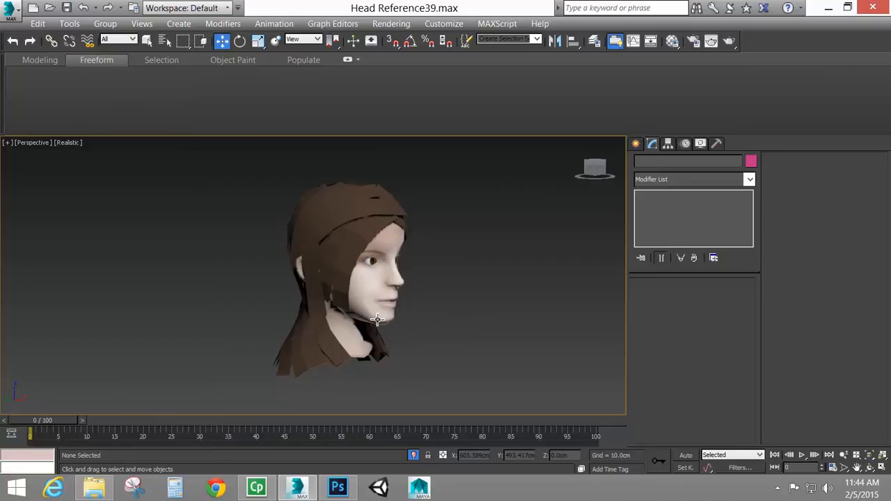
drag(378, 320, 383, 257)
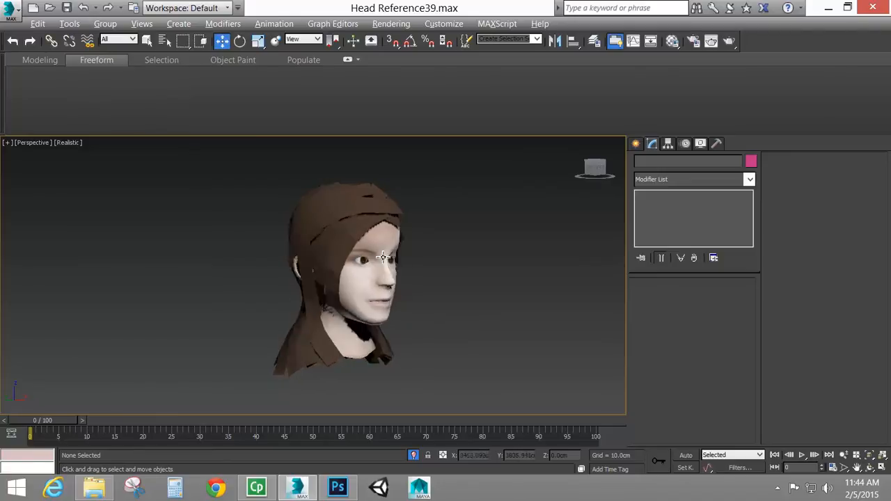